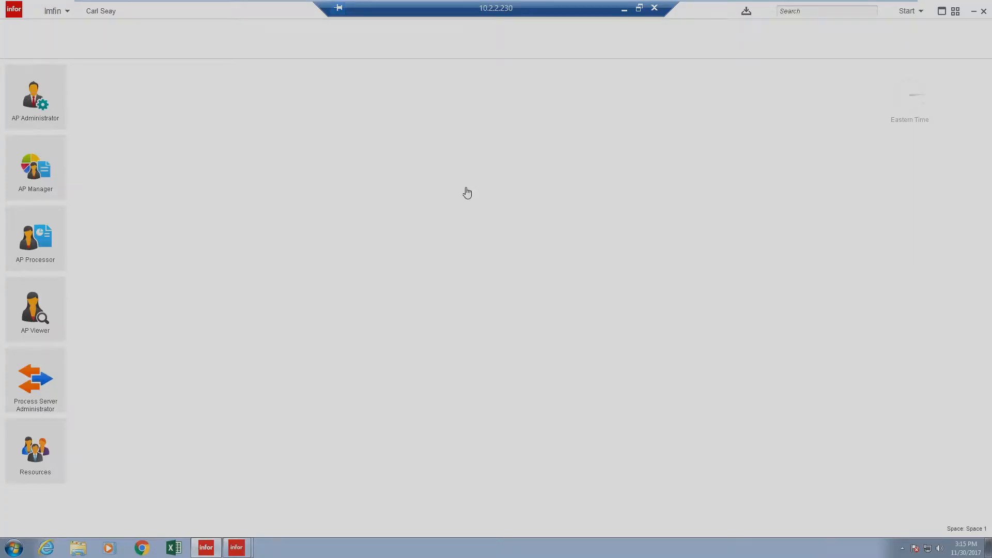
mouse_move(569, 177)
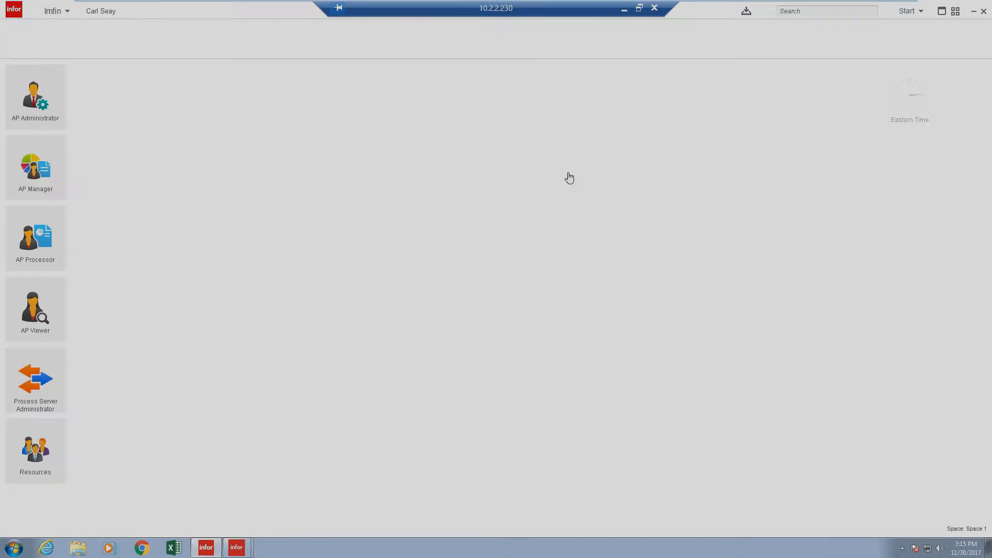
mouse_move(684, 19)
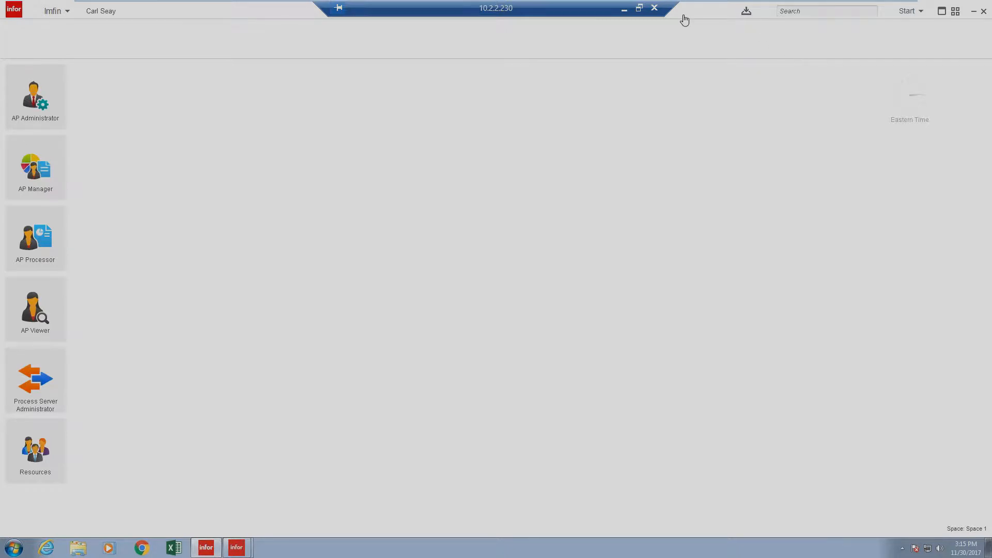
mouse_move(346, 272)
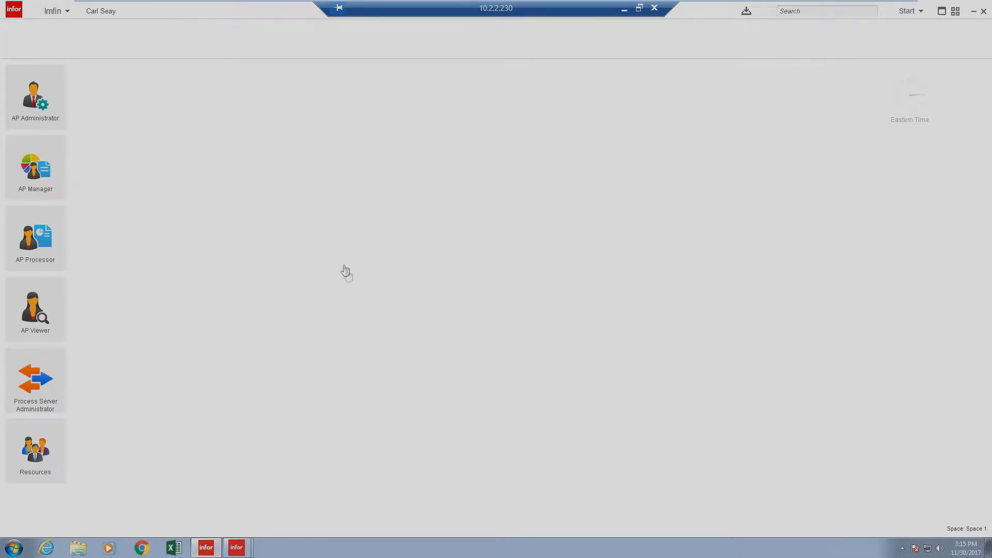
mouse_move(347, 275)
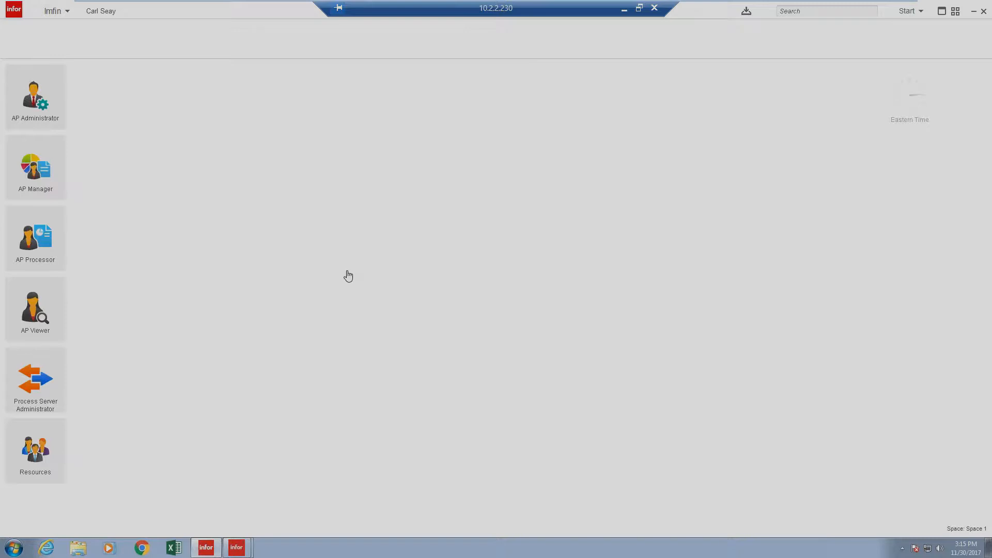
mouse_move(155, 398)
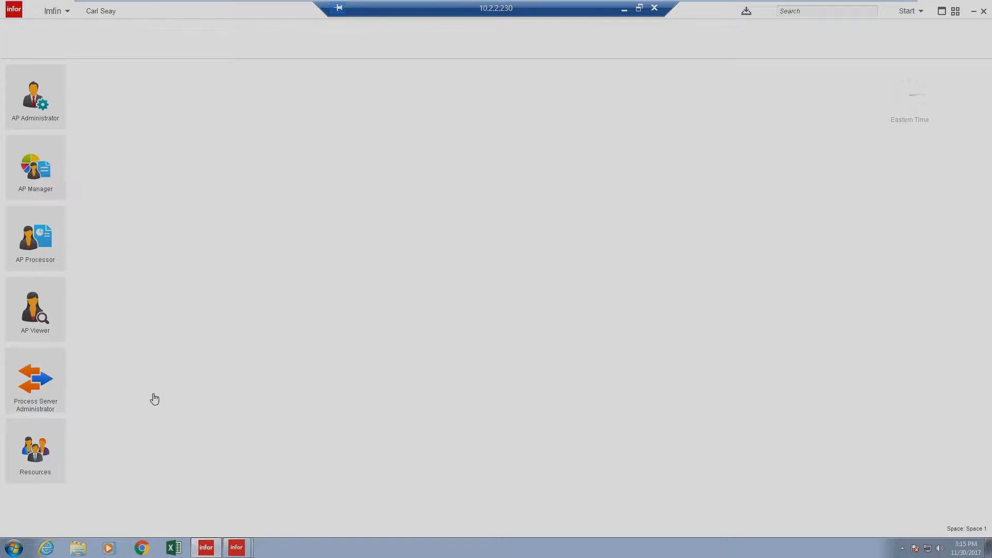
mouse_move(71, 357)
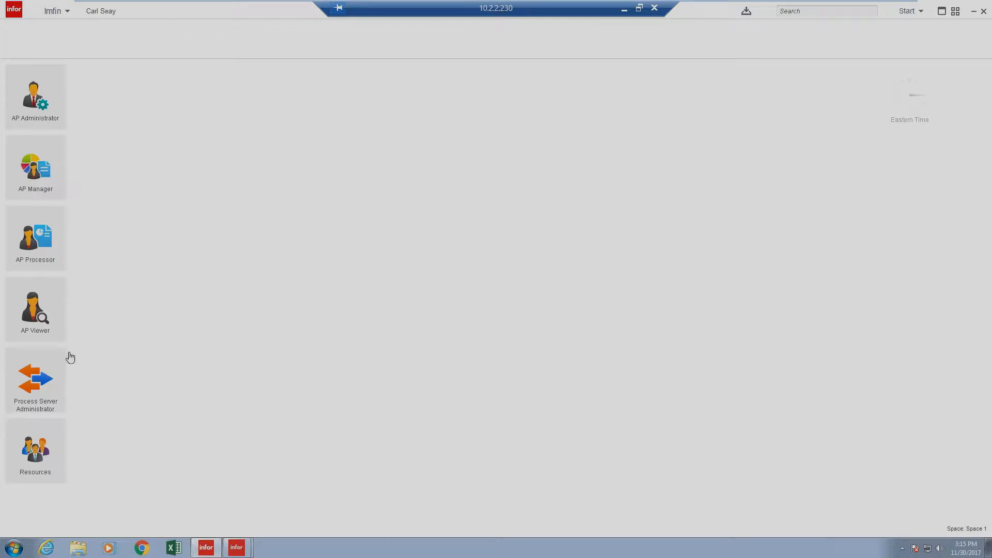
Bring up the application search, then list the other data areas (gen, isapps).
click(822, 10)
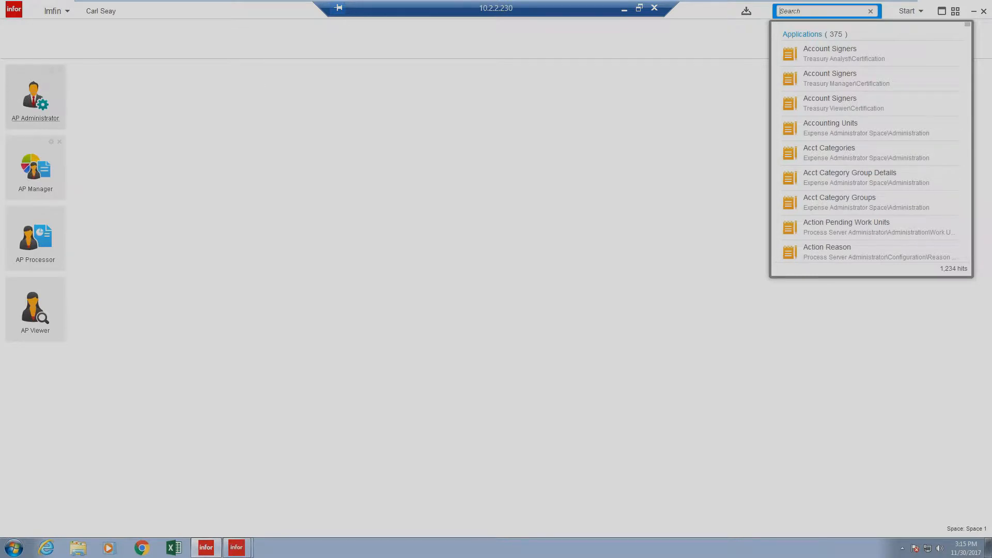
mouse_move(68, 14)
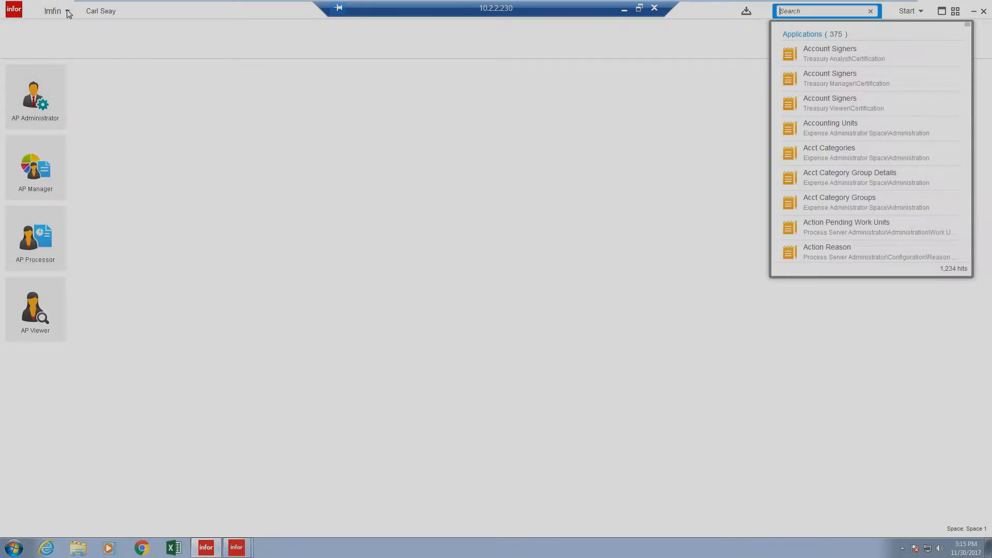
click(53, 11)
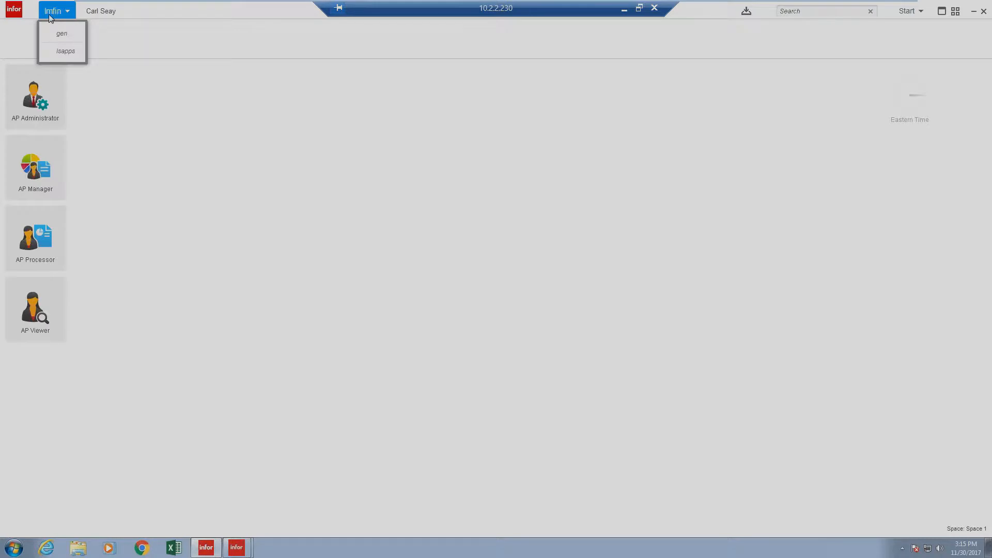
mouse_move(794, 62)
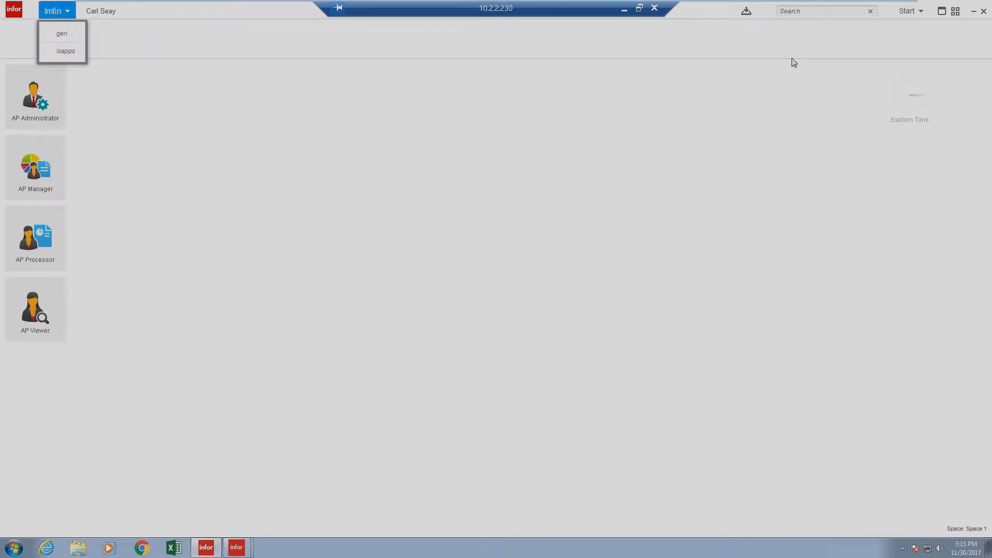
mouse_move(740, 52)
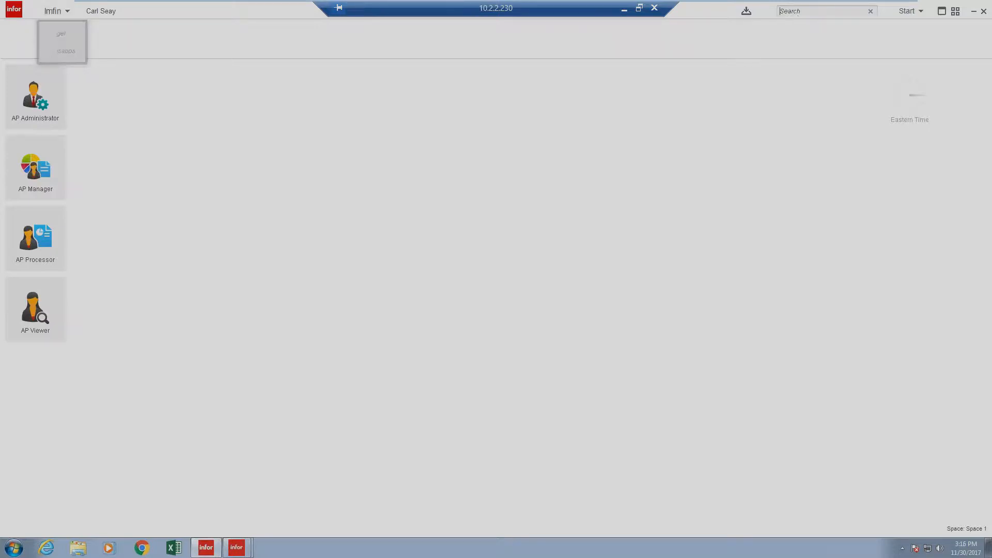
text(AP)
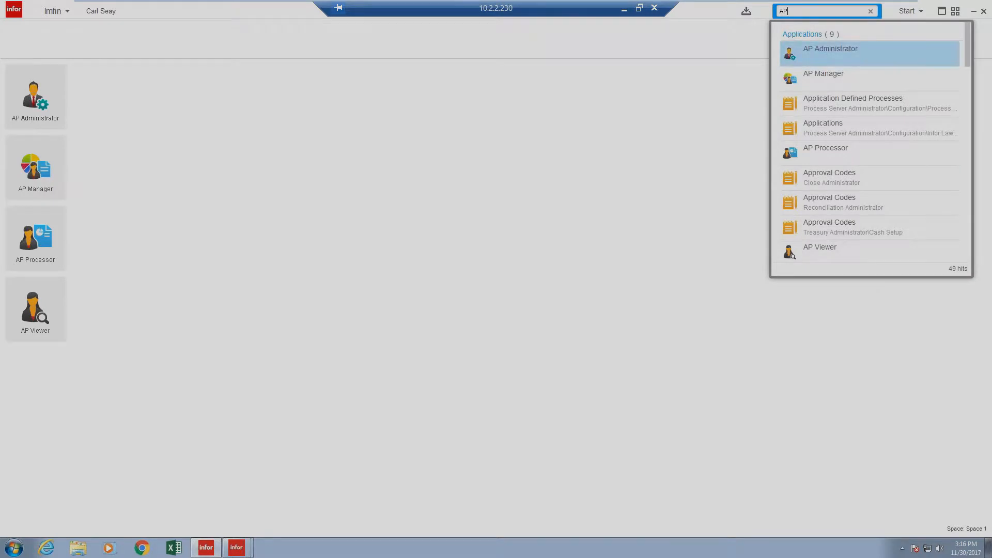
mouse_move(822, 77)
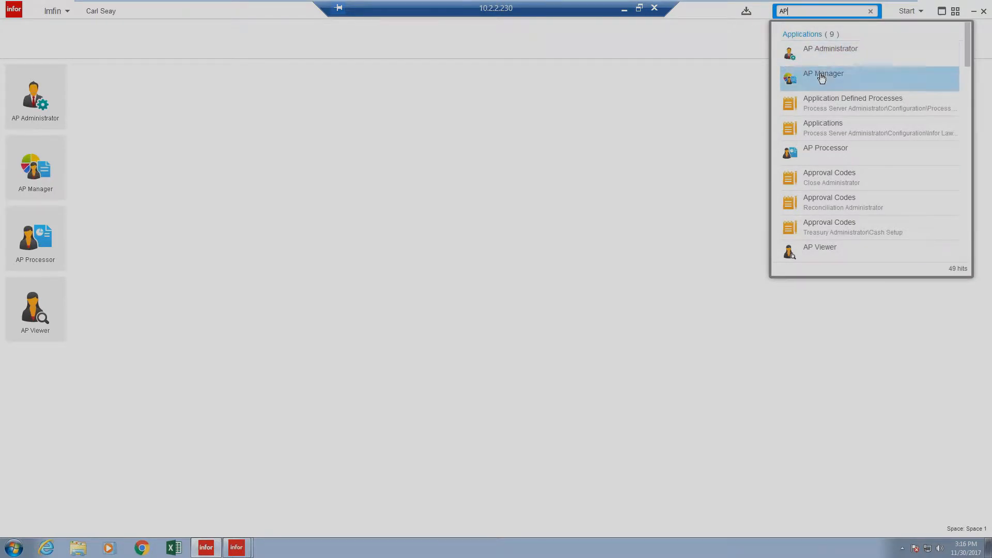
mouse_move(859, 82)
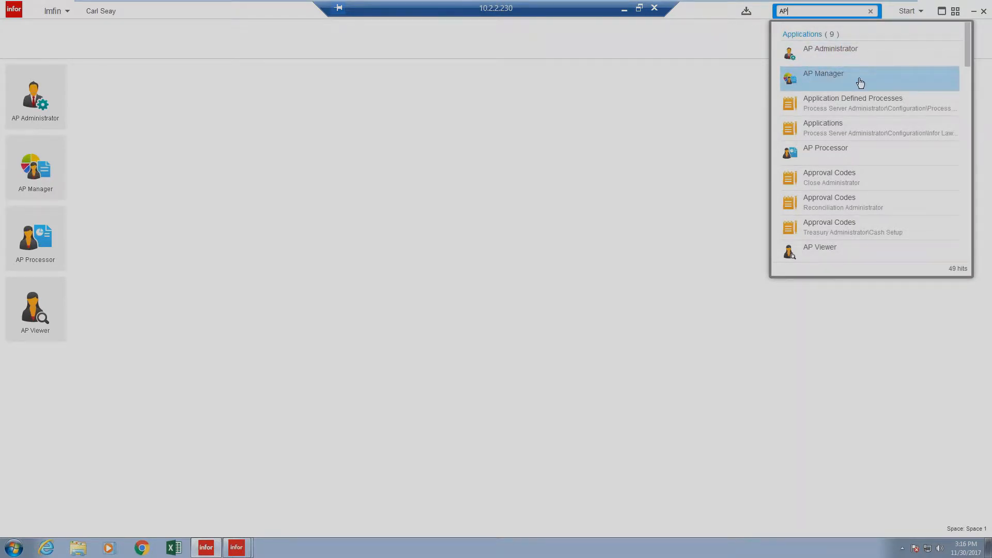
mouse_move(834, 82)
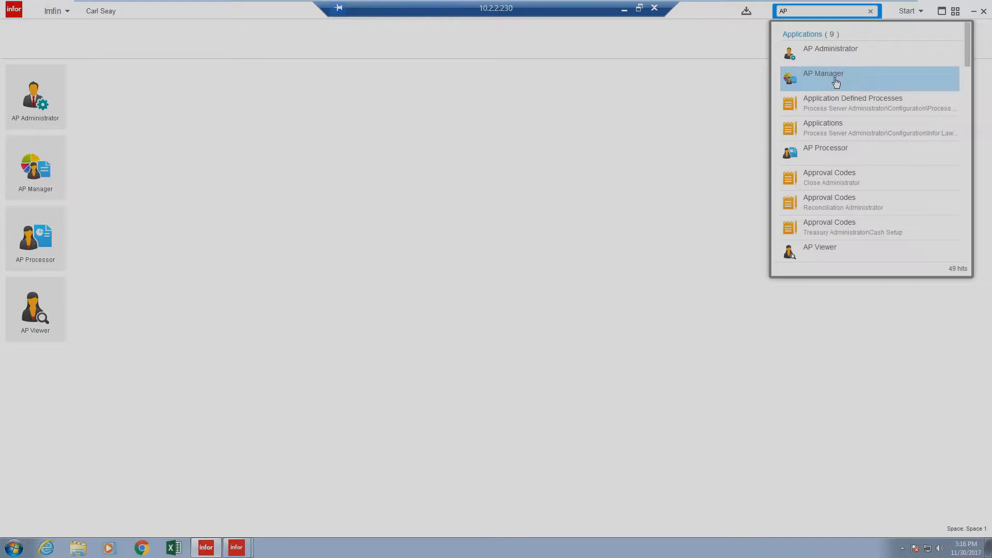
click(822, 77)
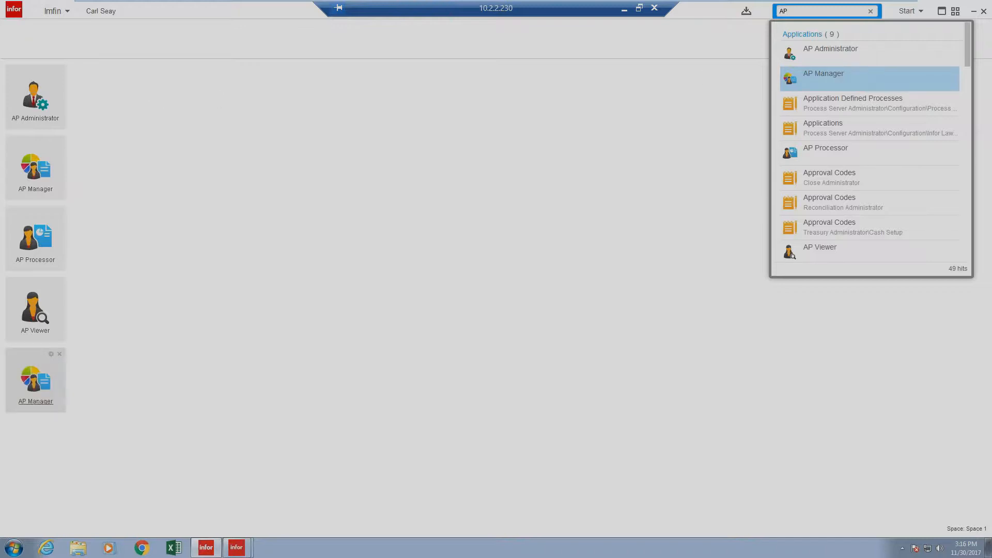
mouse_move(52, 375)
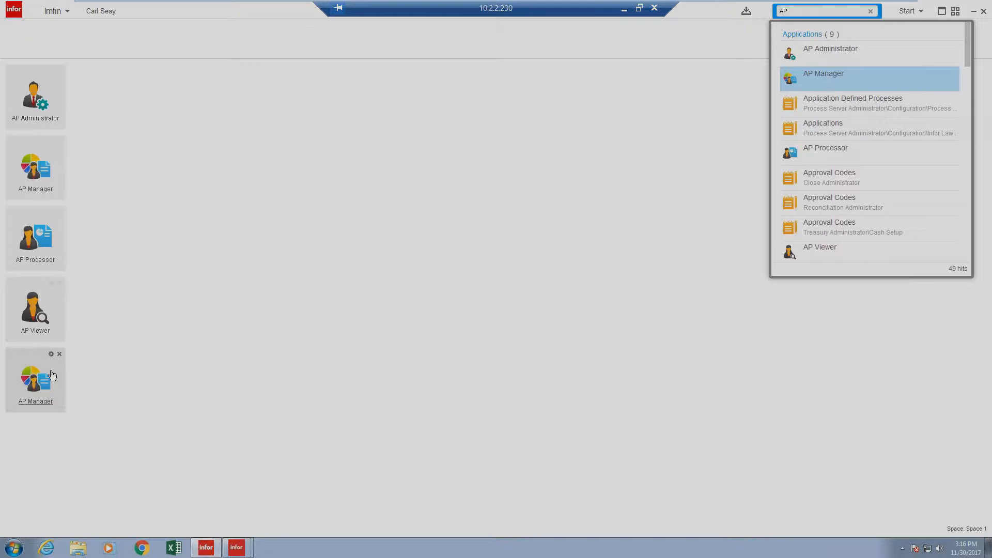
click(871, 11)
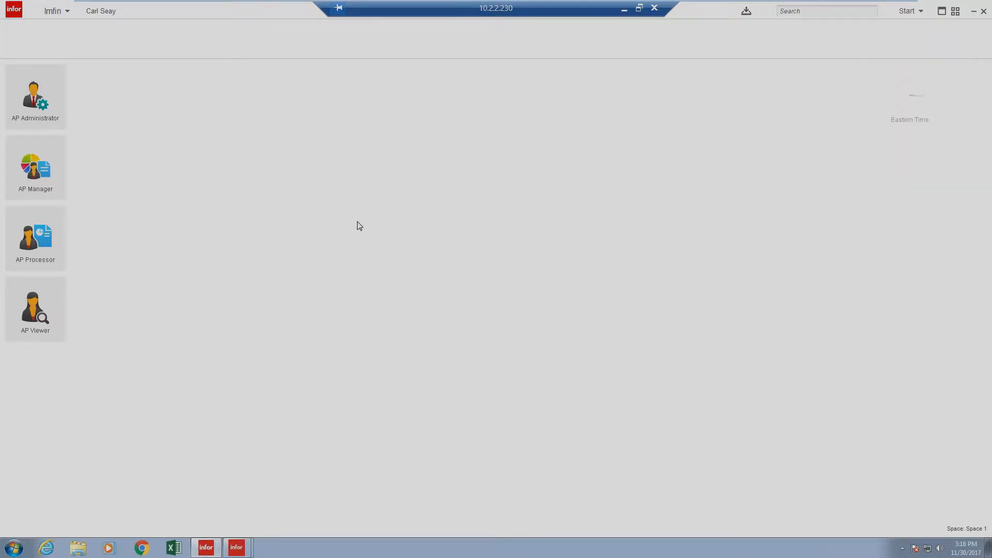
mouse_move(286, 93)
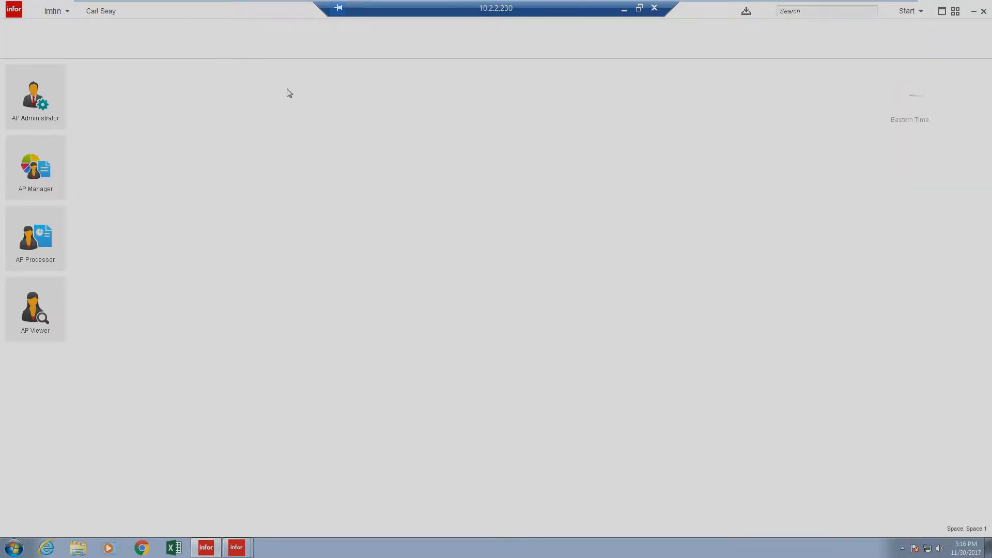
mouse_move(75, 374)
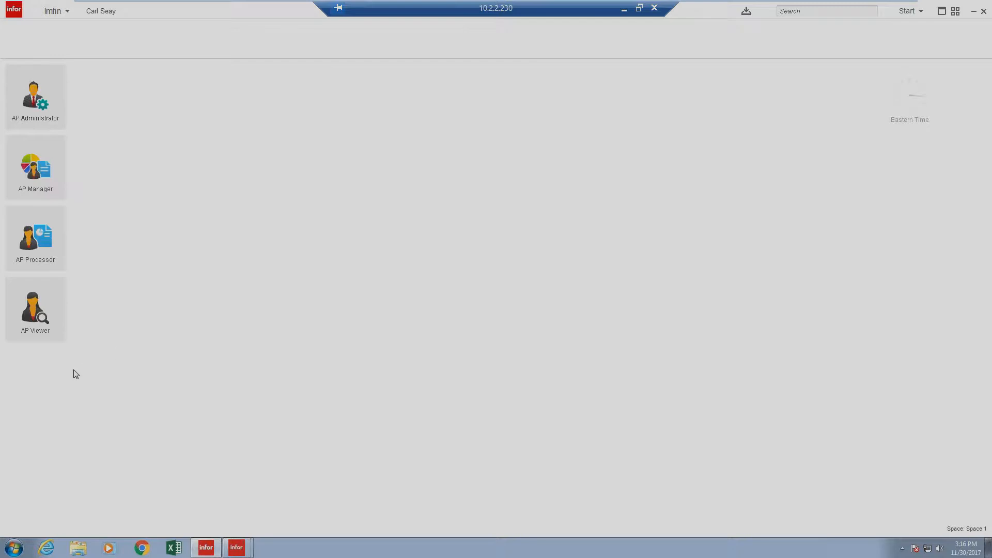
mouse_move(35, 307)
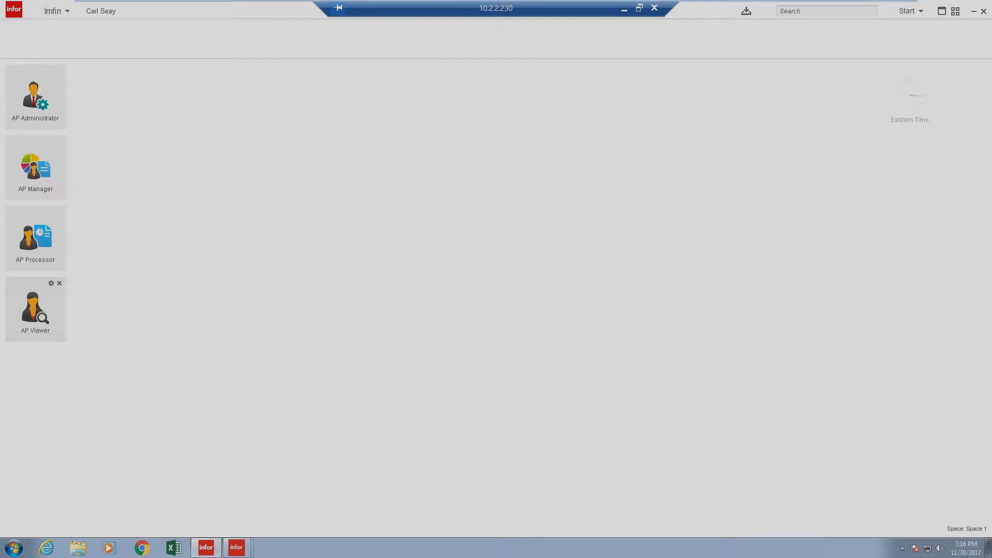
mouse_move(35, 166)
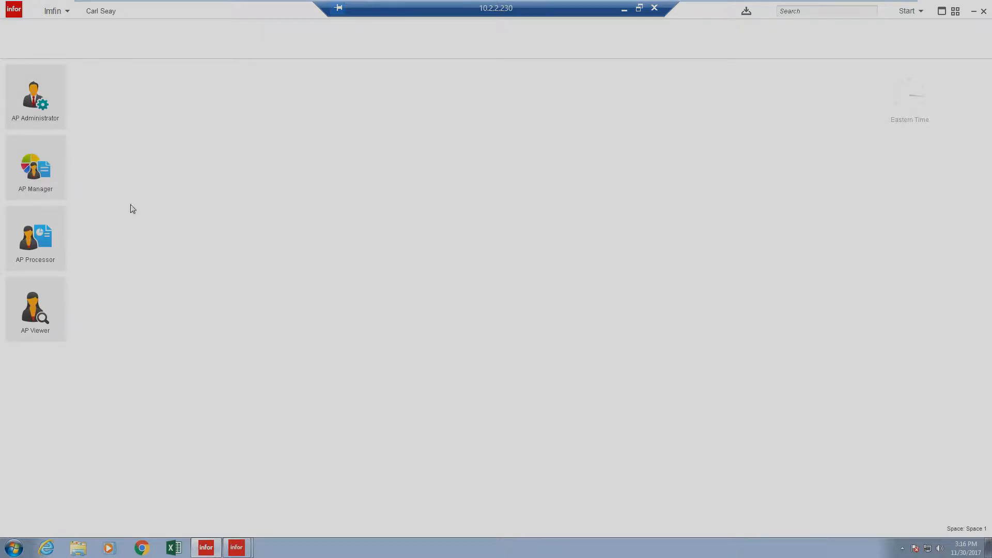
mouse_move(116, 263)
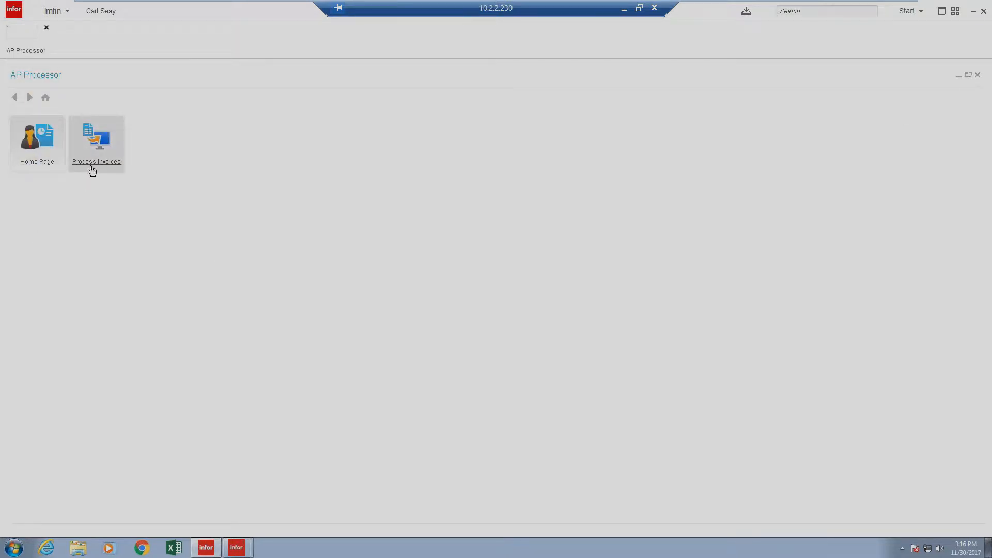
Open Process Invoices to show nine unassigned invoices totalling 30.00.
click(96, 138)
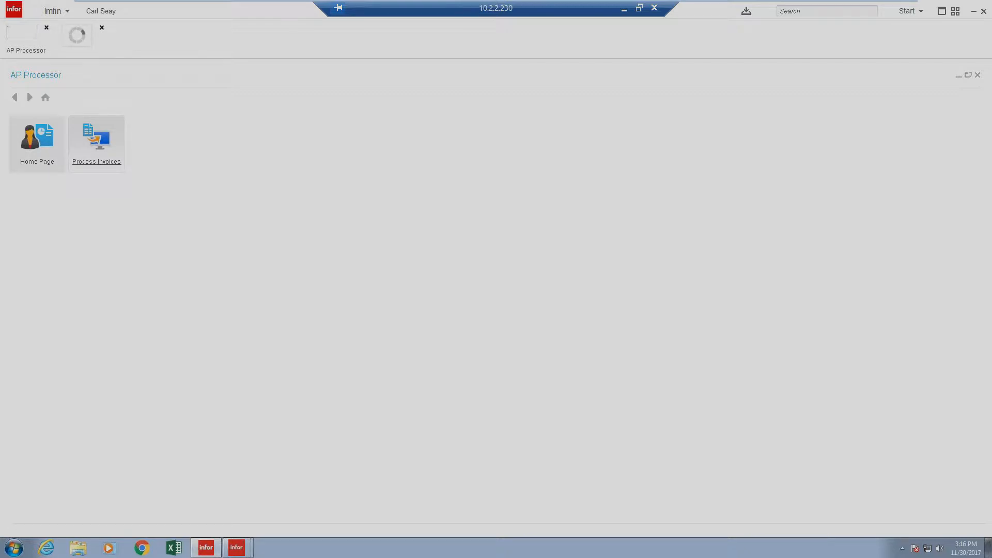
click(96, 139)
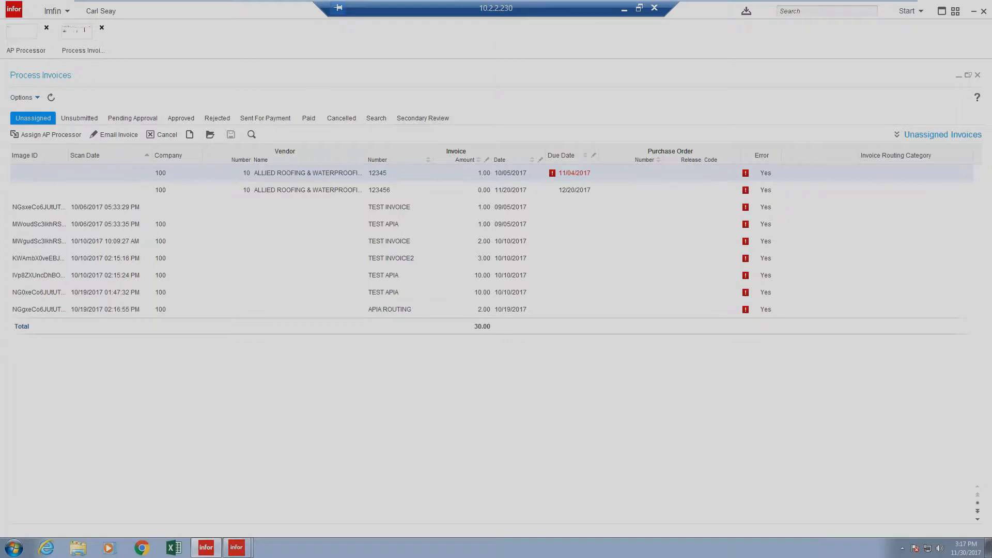
mouse_move(11, 274)
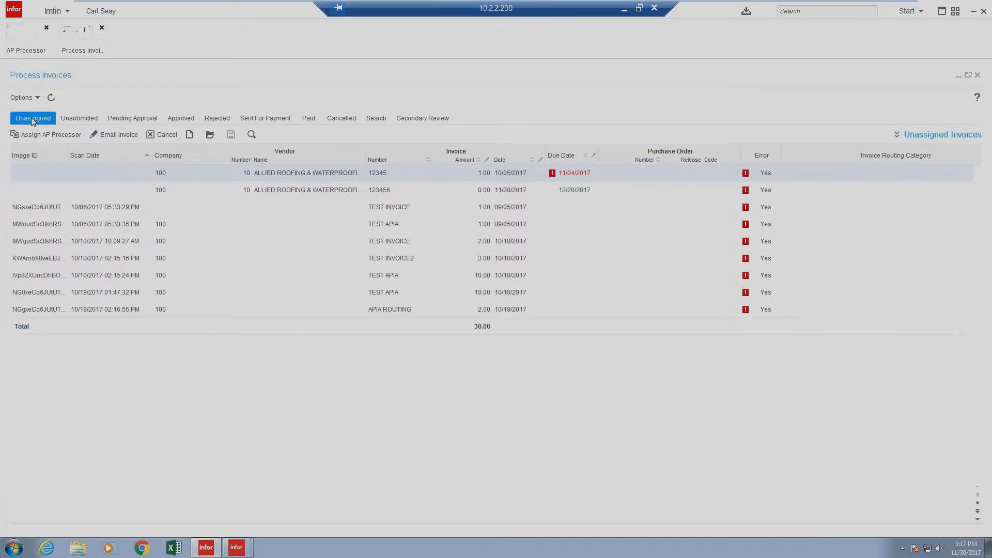
mouse_move(103, 125)
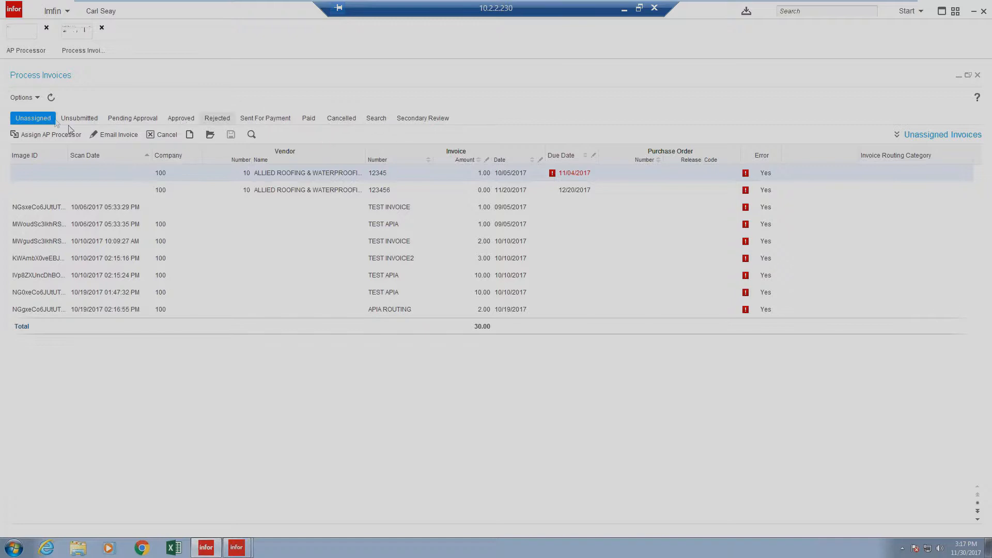
mouse_move(127, 129)
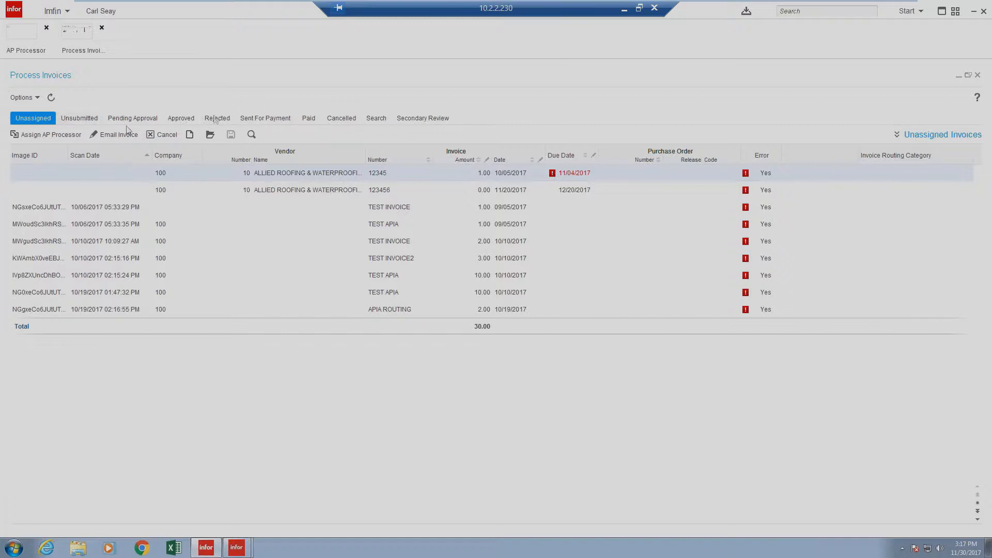
mouse_move(517, 112)
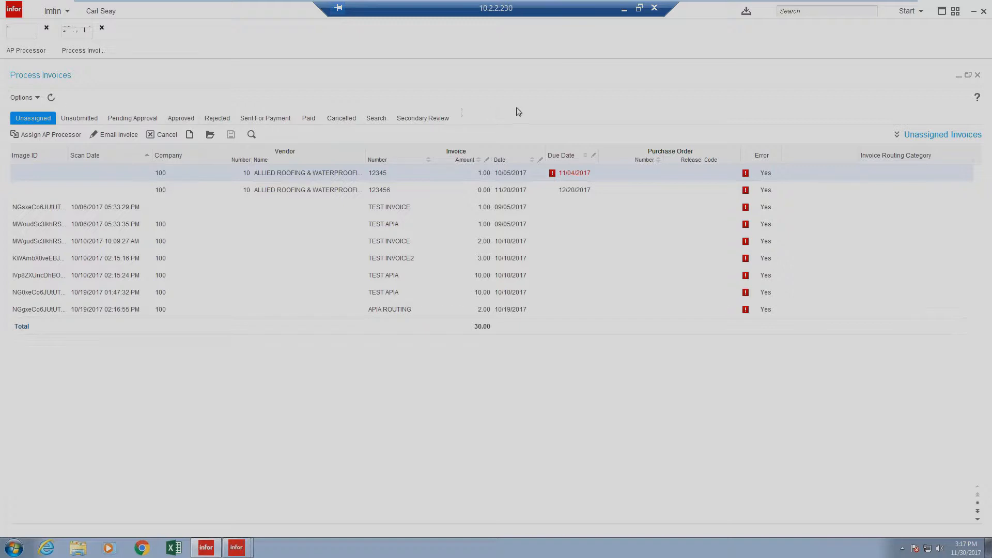
mouse_move(82, 101)
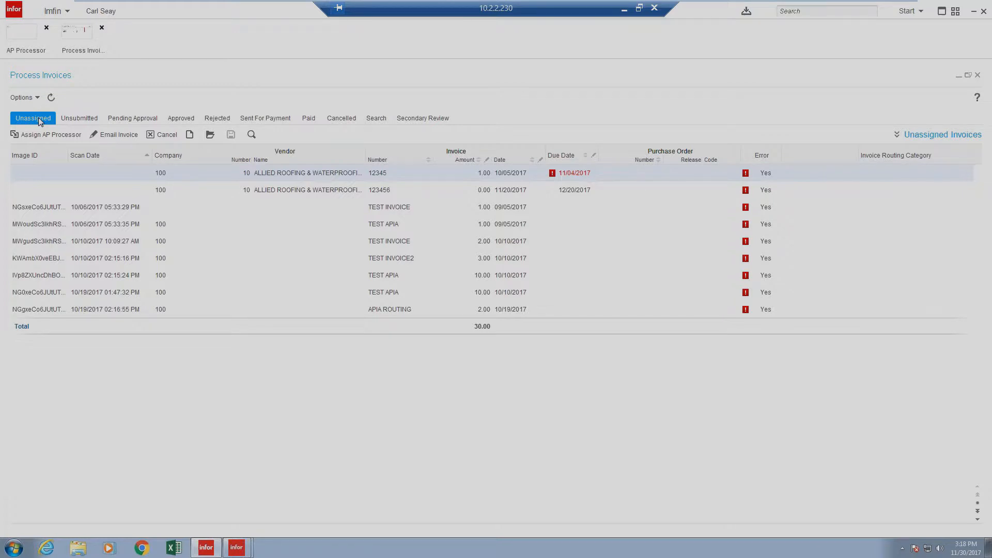
mouse_move(130, 233)
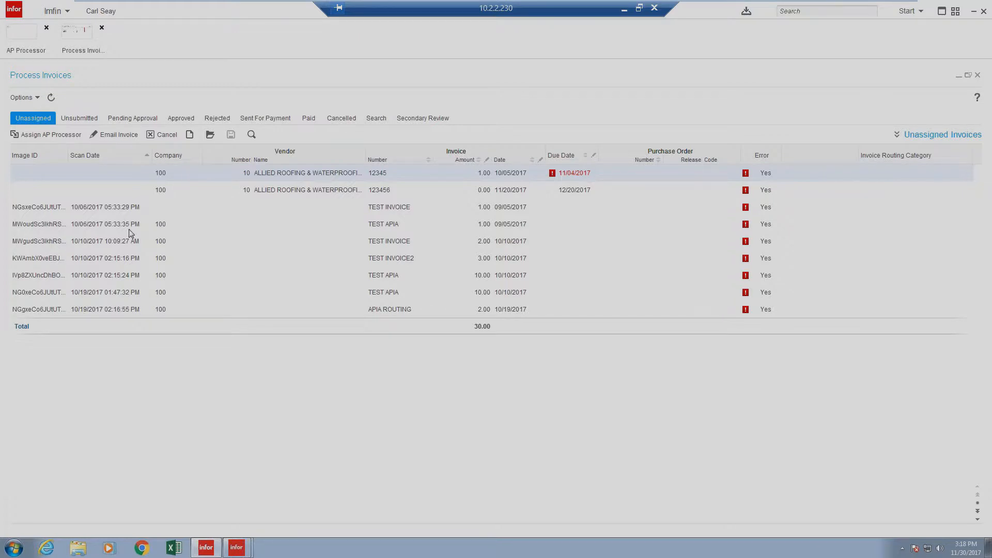
mouse_move(167, 266)
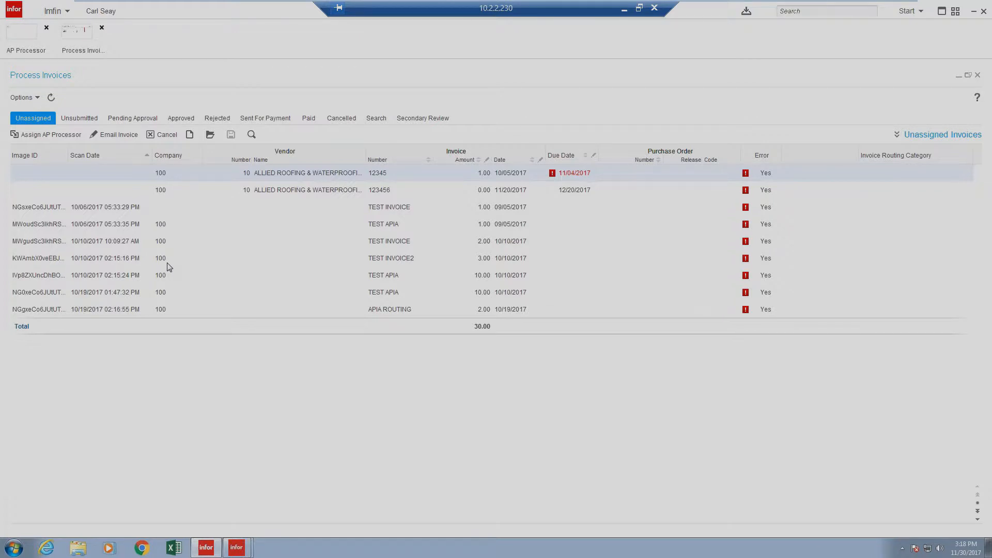
mouse_move(164, 255)
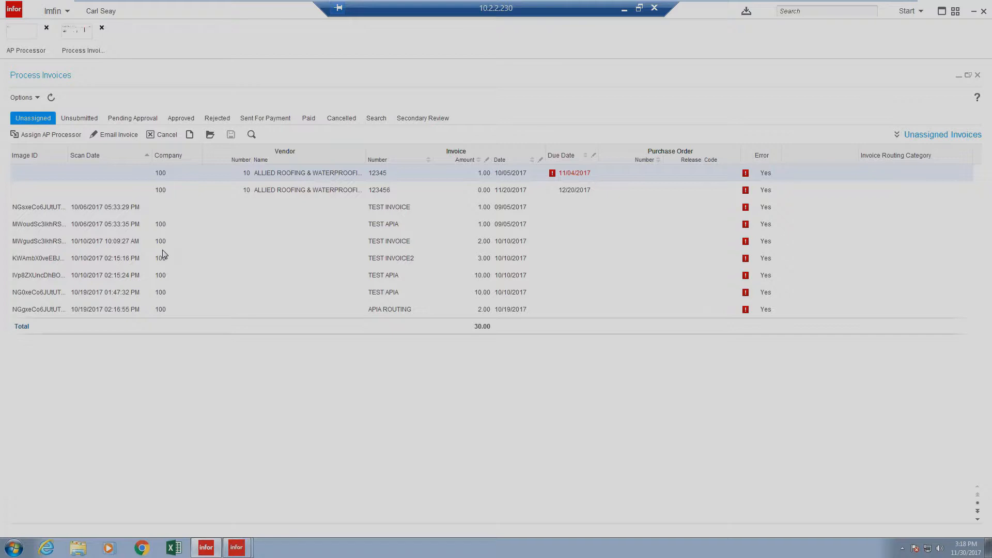
View the Pending Approval invoices, then the Approved list of two Allied Roofing invoices.
click(132, 118)
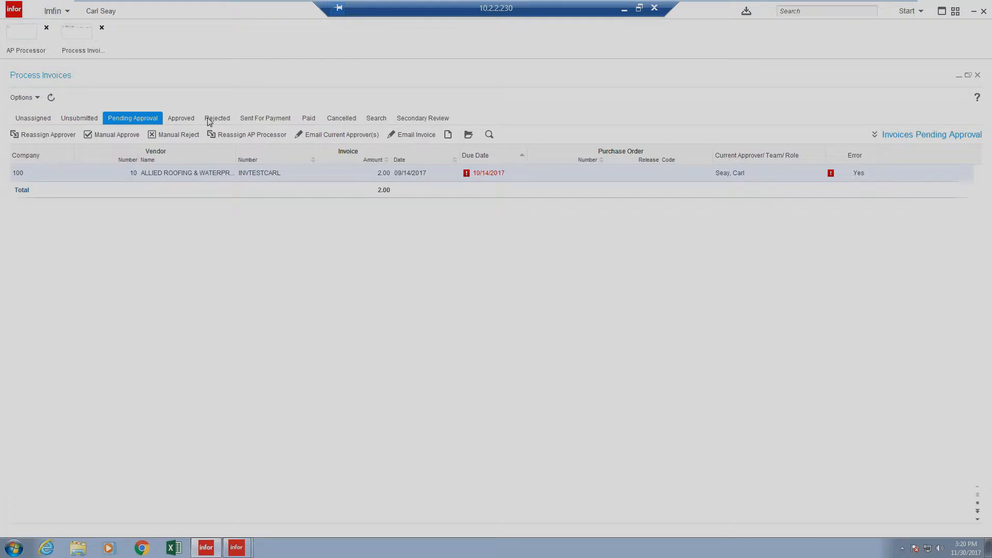
mouse_move(264, 120)
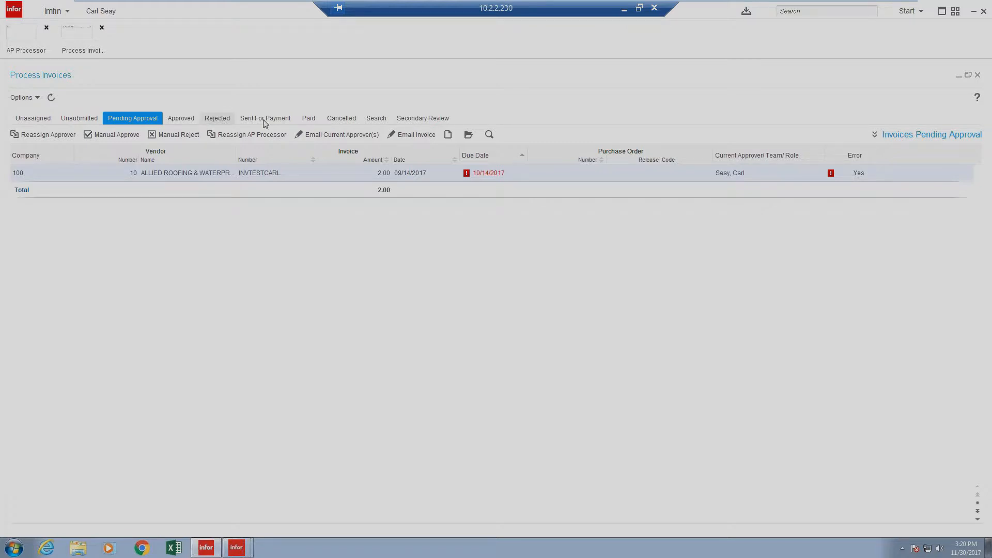
mouse_move(309, 123)
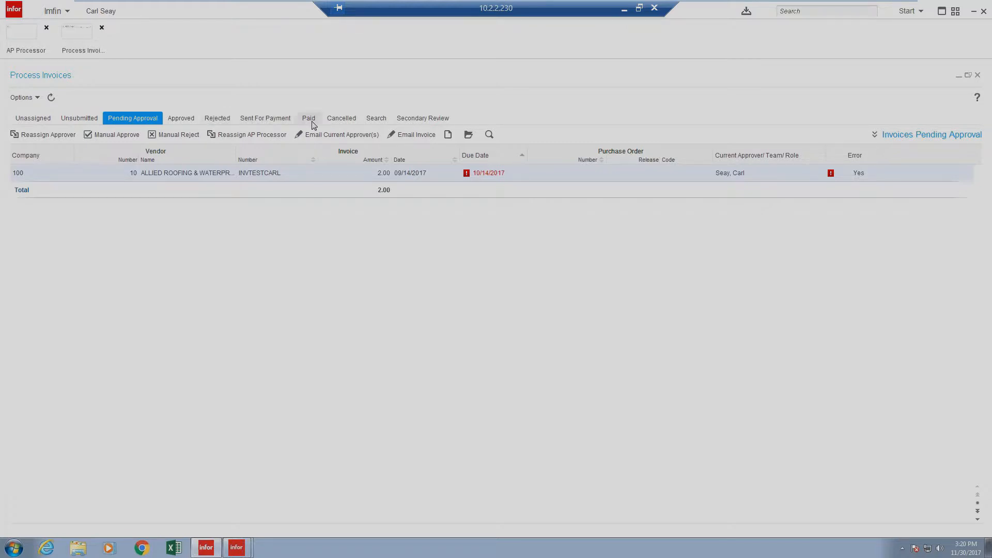
mouse_move(341, 120)
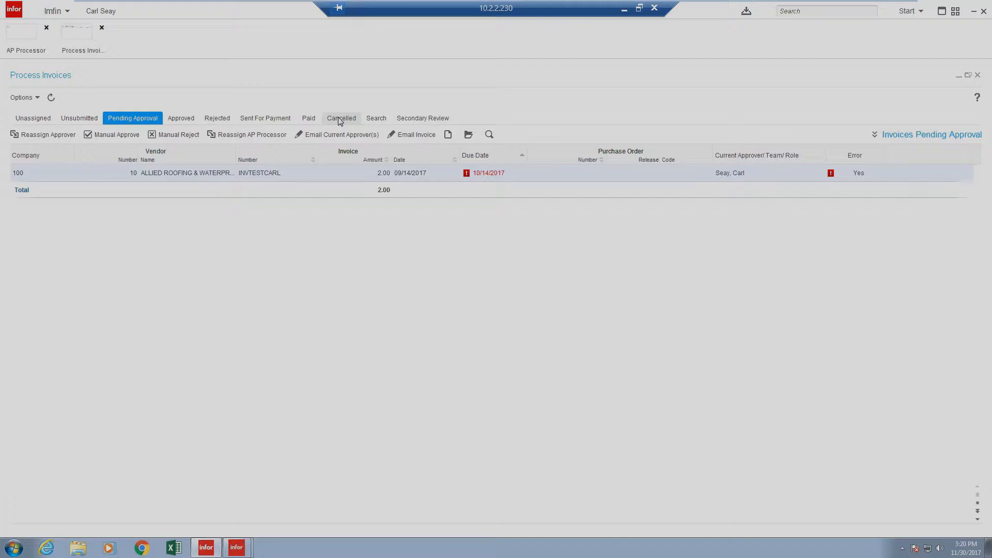
mouse_move(376, 120)
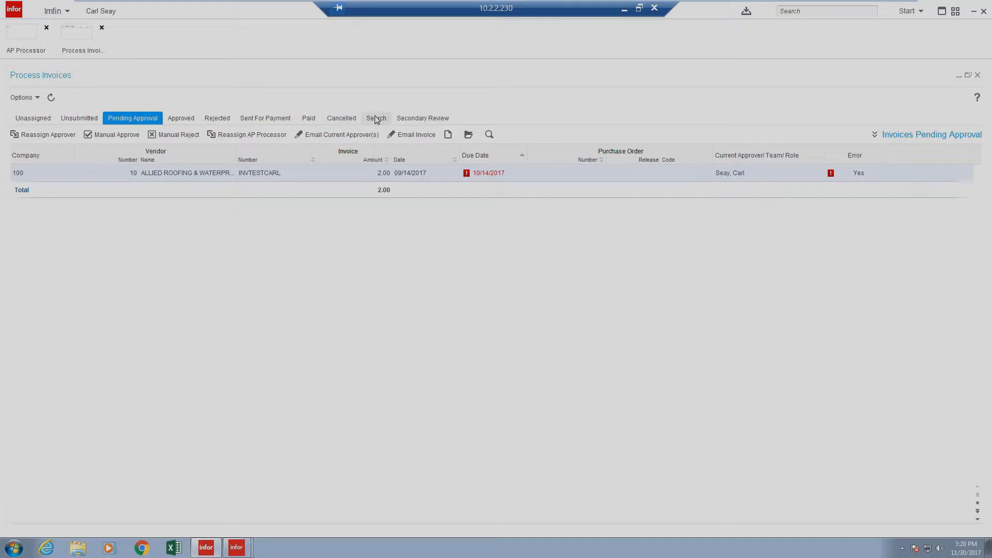
mouse_move(315, 138)
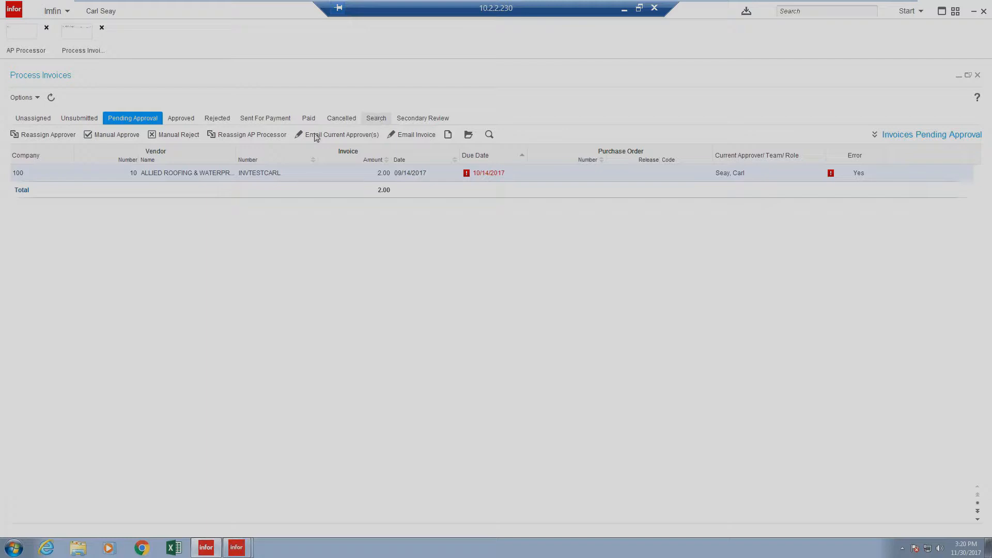
mouse_move(158, 162)
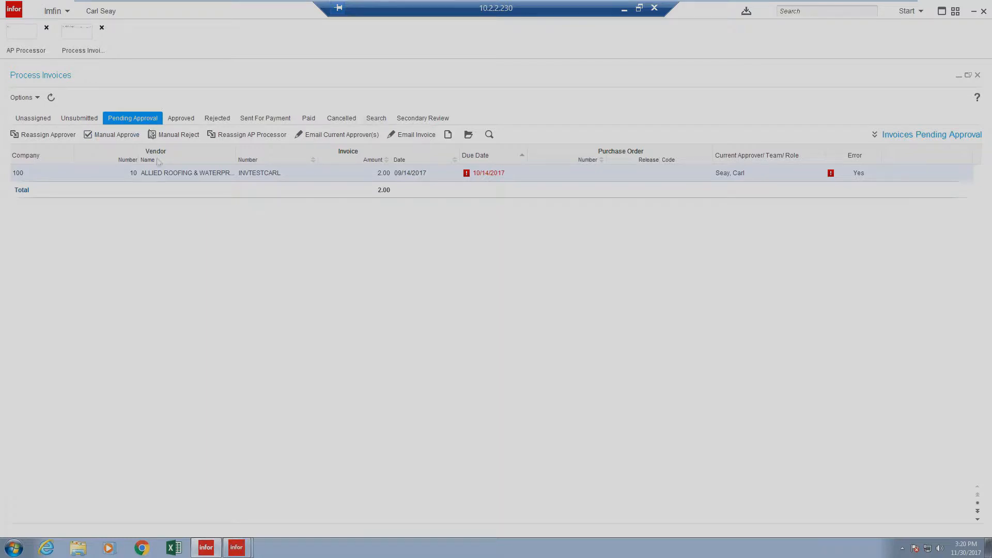
mouse_move(205, 222)
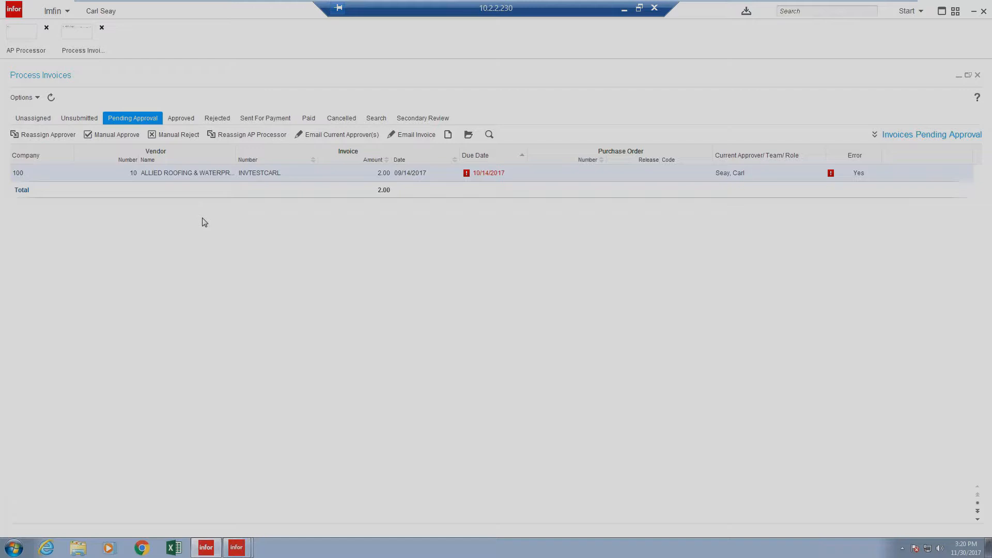
mouse_move(164, 181)
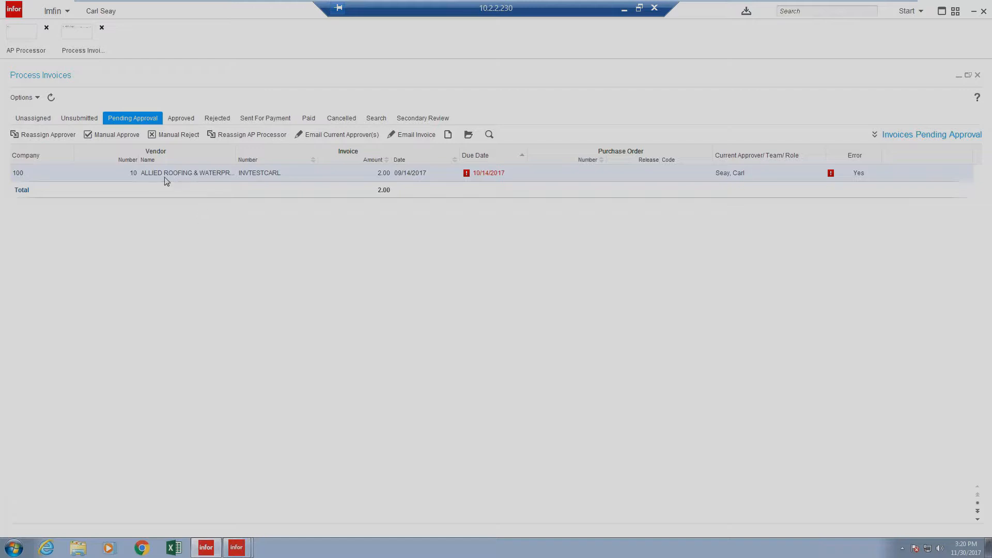
mouse_move(186, 172)
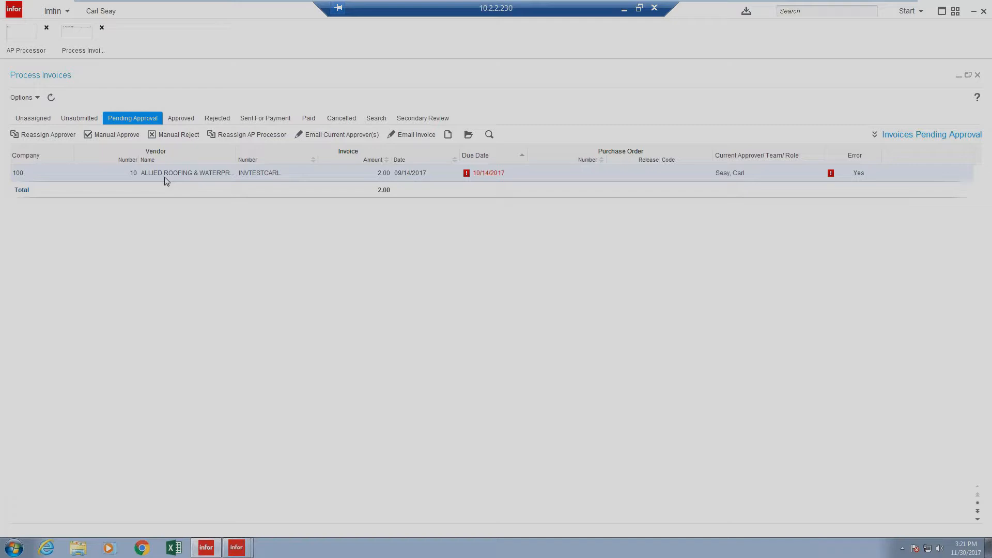
mouse_move(175, 124)
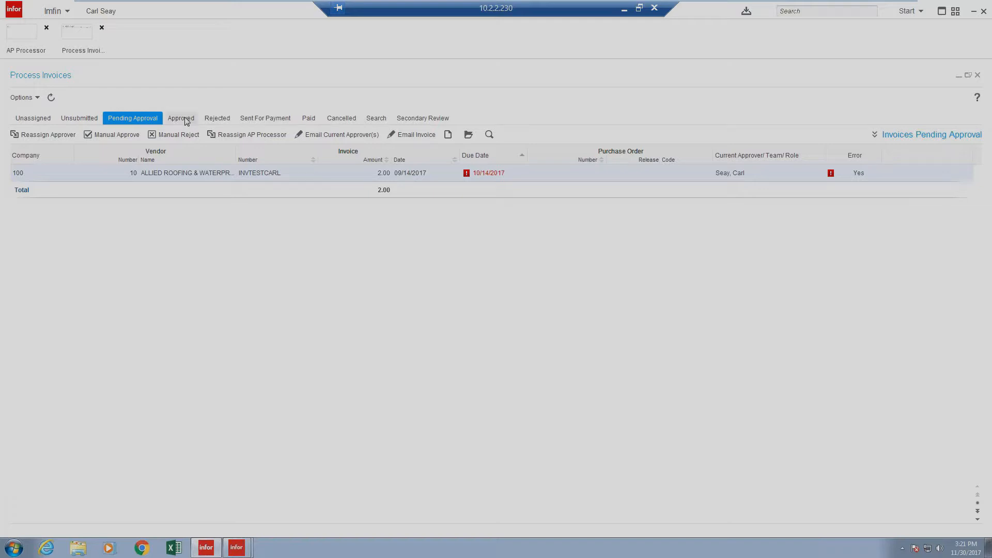
click(180, 118)
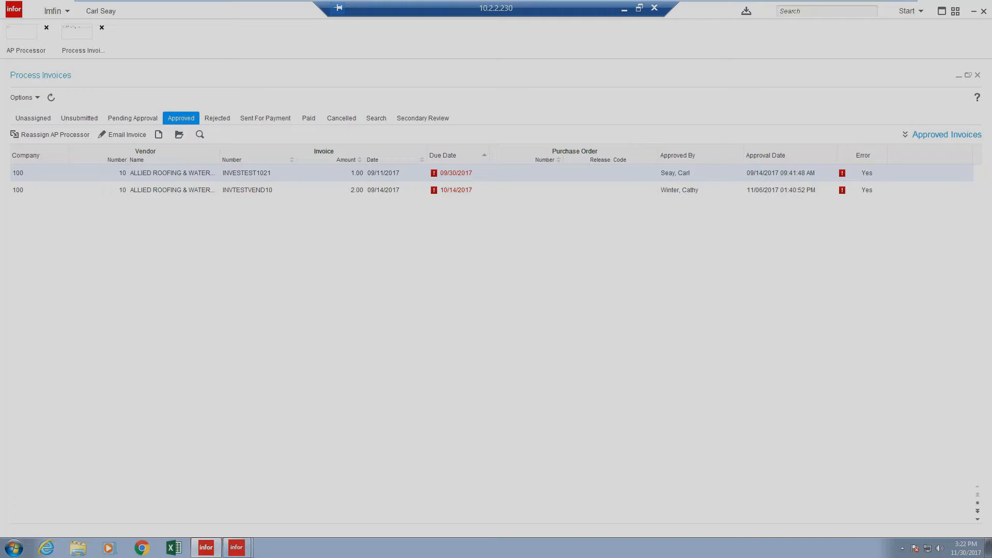
Show the Rejected list with the 1.00 Allied Roofing invoice commented 'Test'.
click(217, 119)
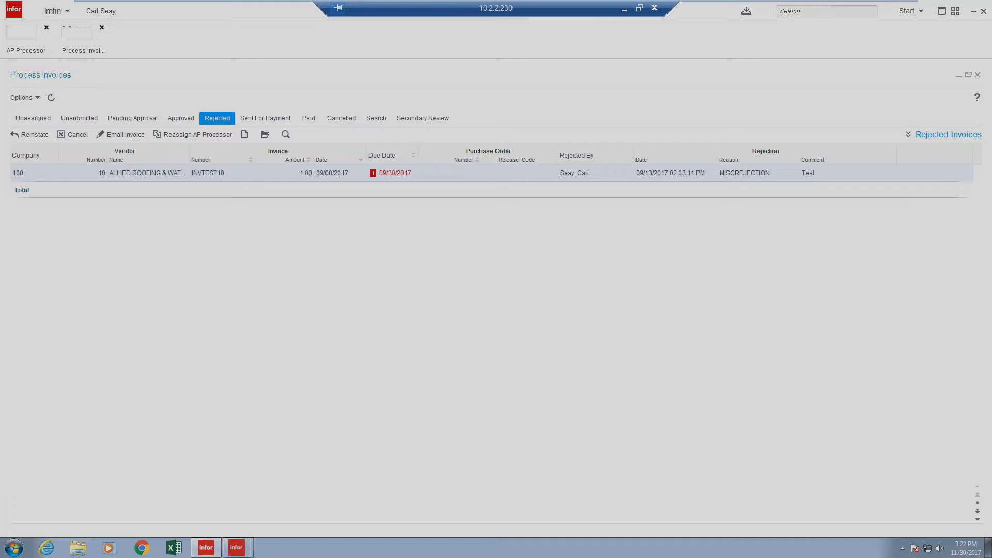
mouse_move(641, 239)
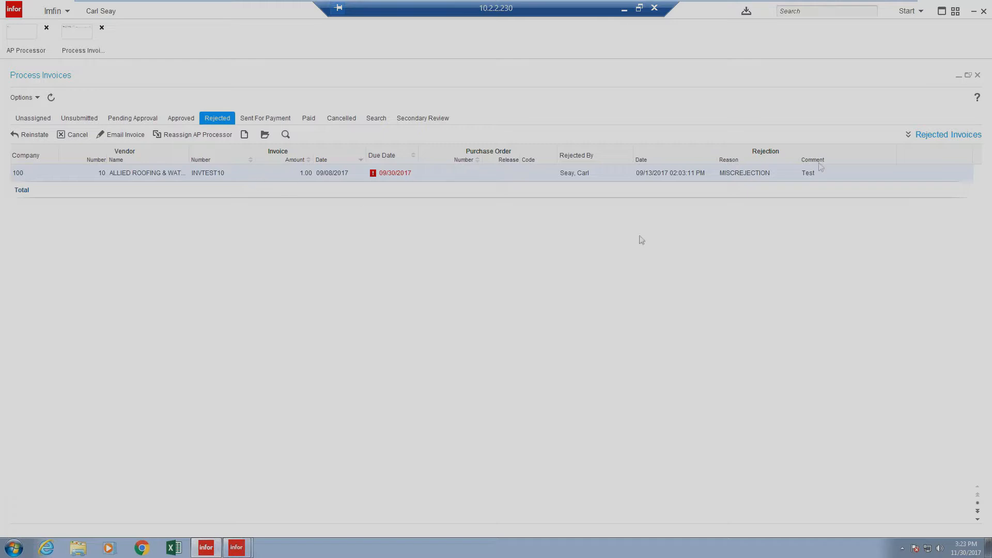
mouse_move(800, 175)
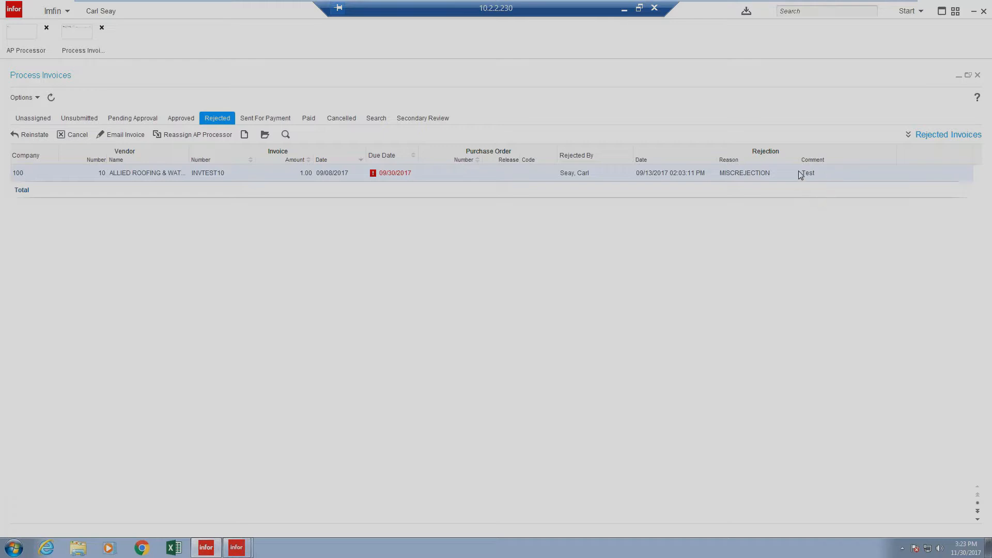
mouse_move(716, 146)
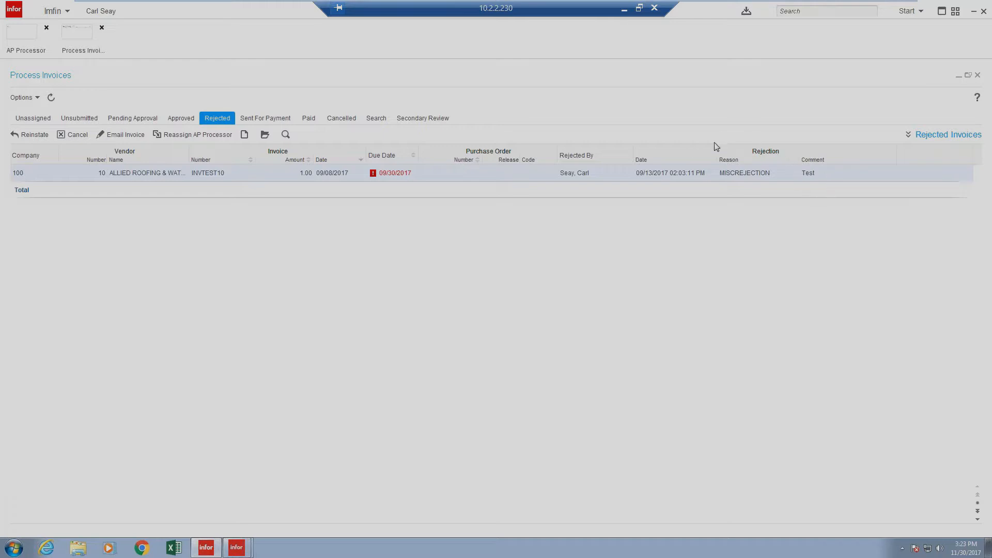
mouse_move(721, 178)
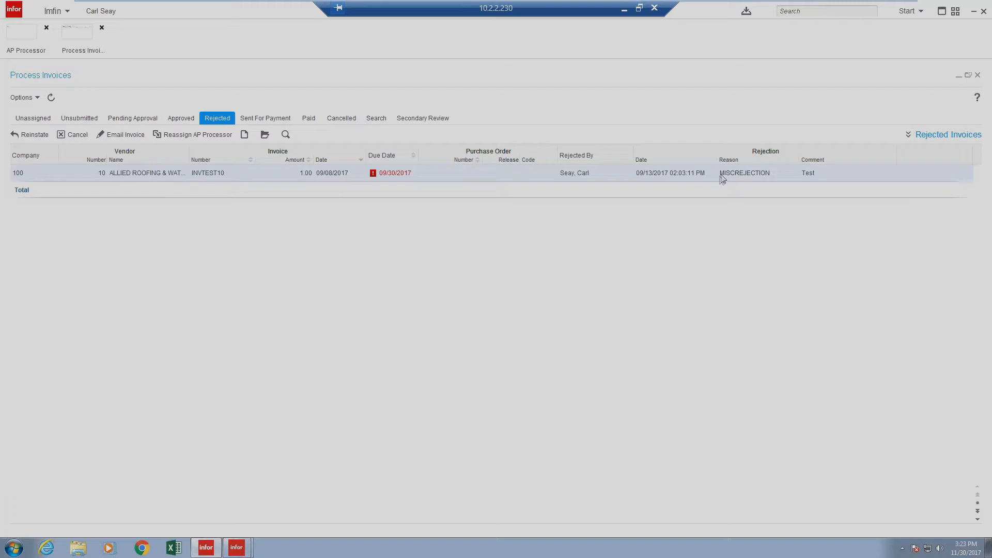
mouse_move(755, 195)
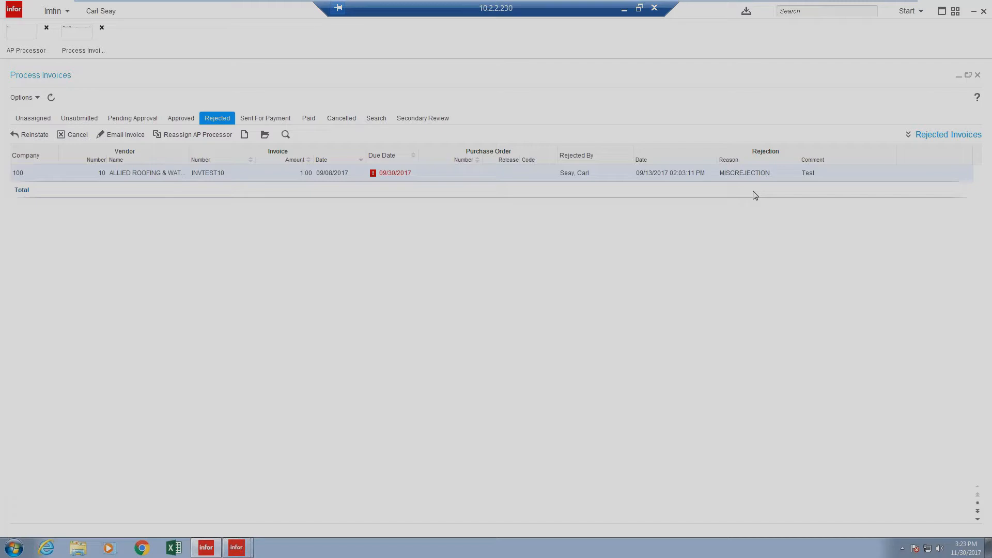
Glance at the three invoices sent for payment, then show the empty Paid list.
click(265, 118)
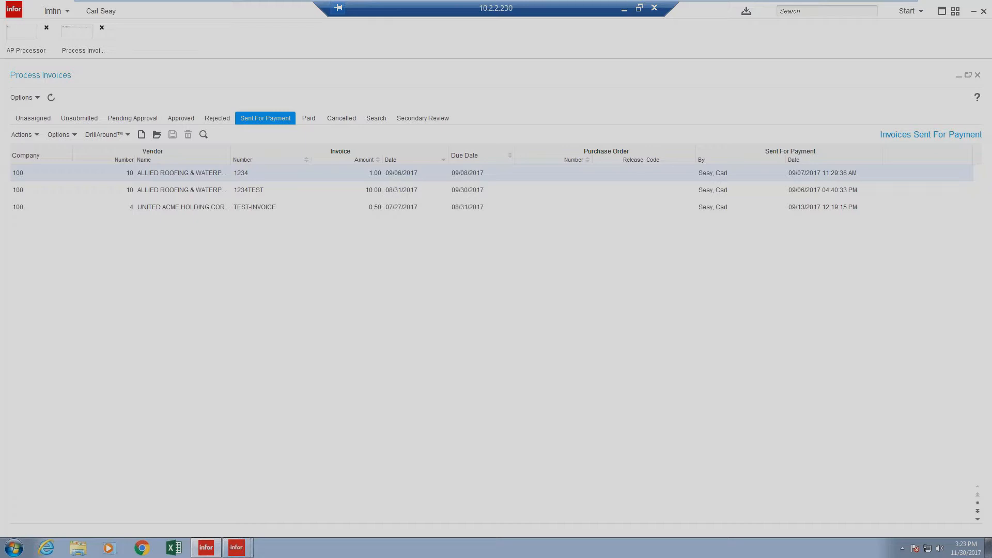
click(308, 118)
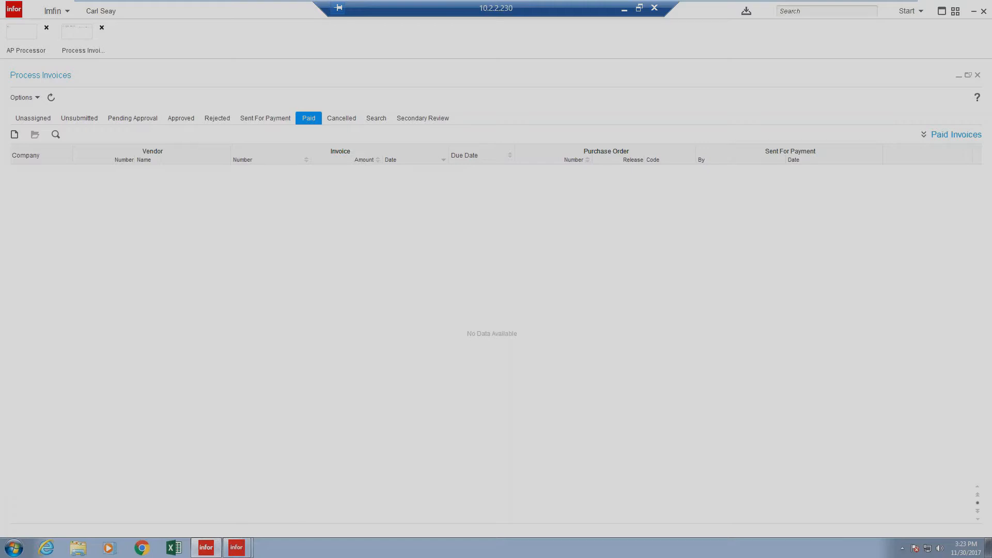
Show the Cancelled list with the HANDCODE invoice commented 'Error creation'.
click(340, 119)
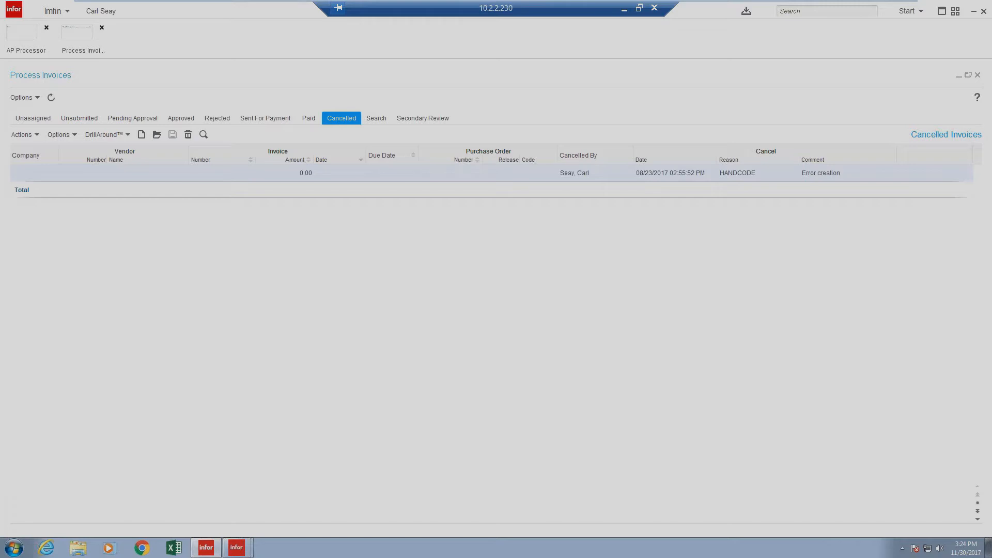
mouse_move(361, 121)
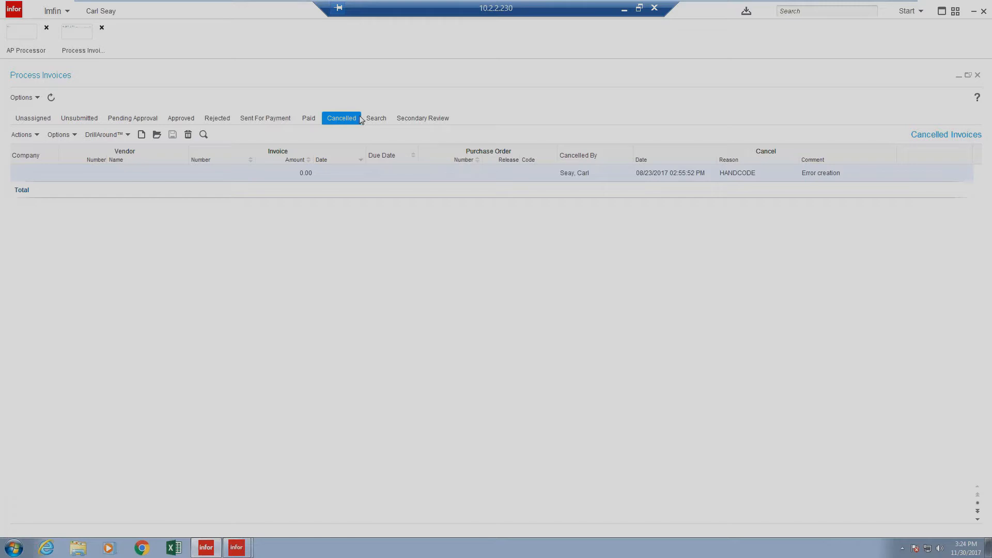
Switch to the Search Invoices form with empty criteria and no results.
click(375, 118)
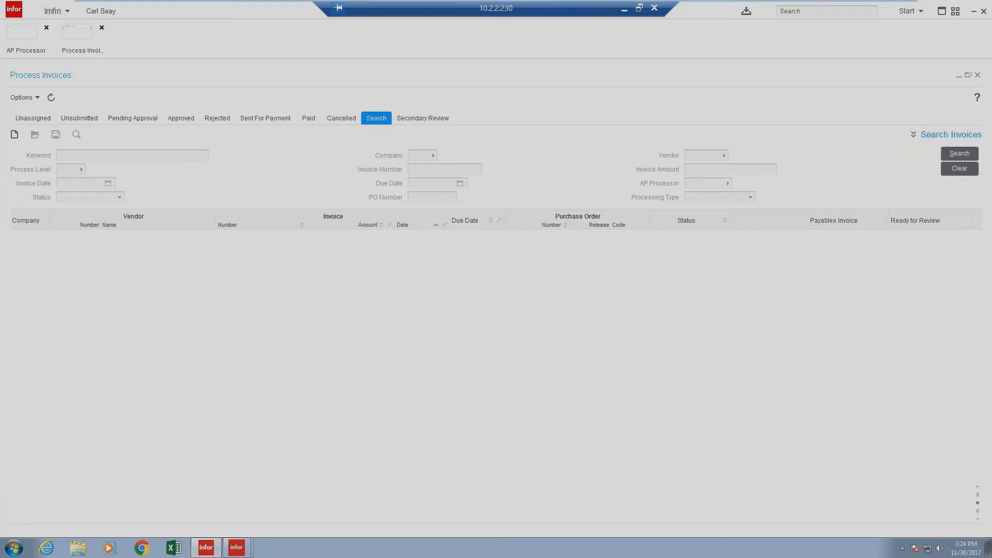
mouse_move(360, 126)
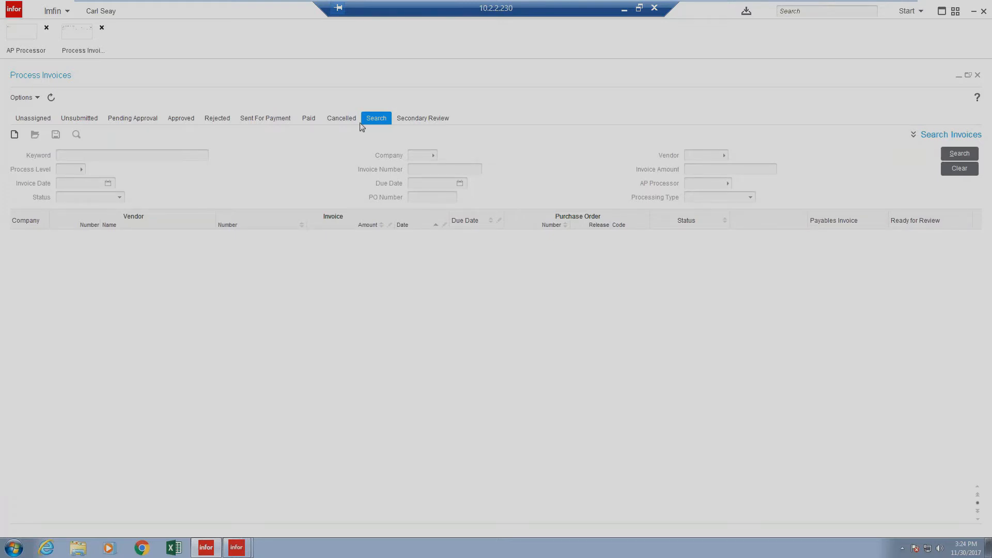
mouse_move(705, 183)
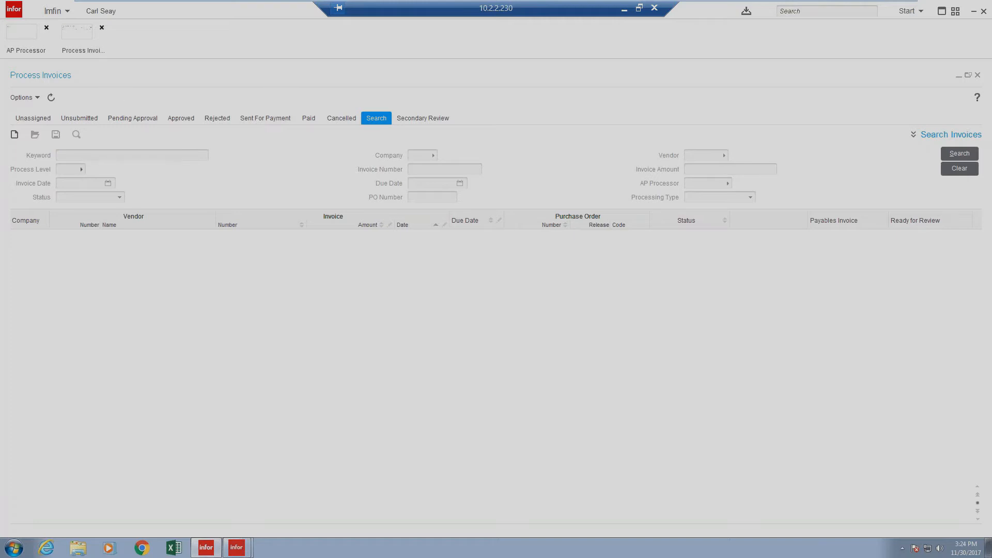
Check process levels, search invoices for company 100, then clear the criteria.
click(81, 169)
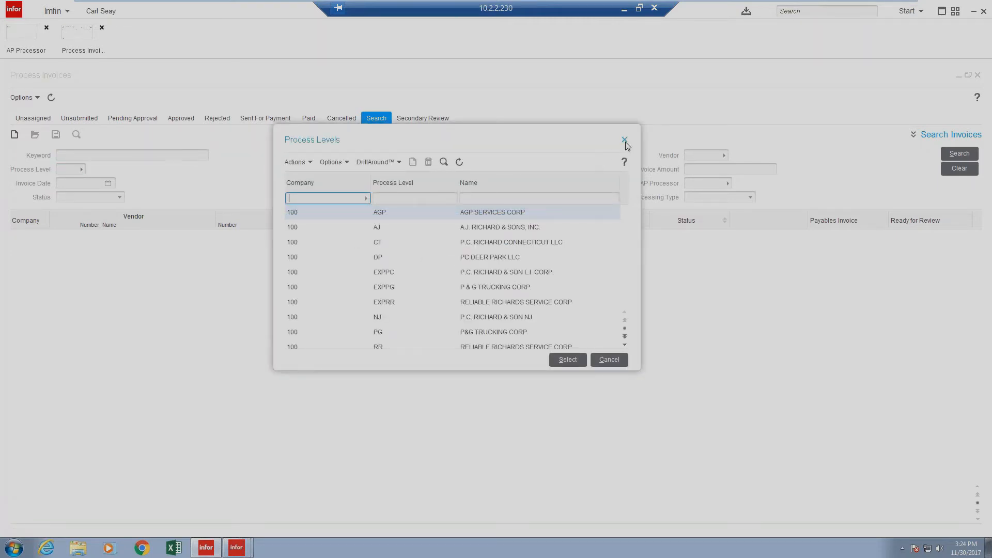
mouse_move(625, 139)
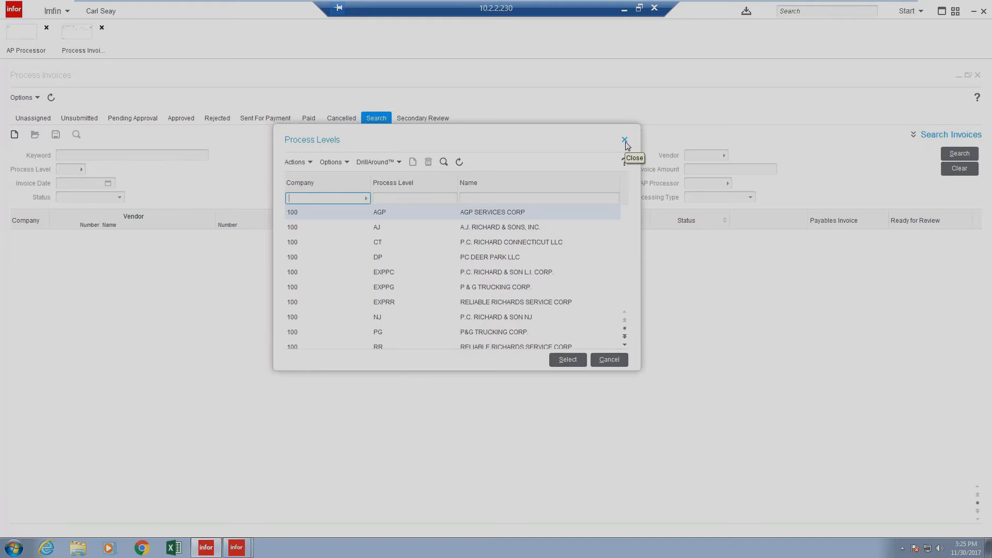
mouse_move(361, 322)
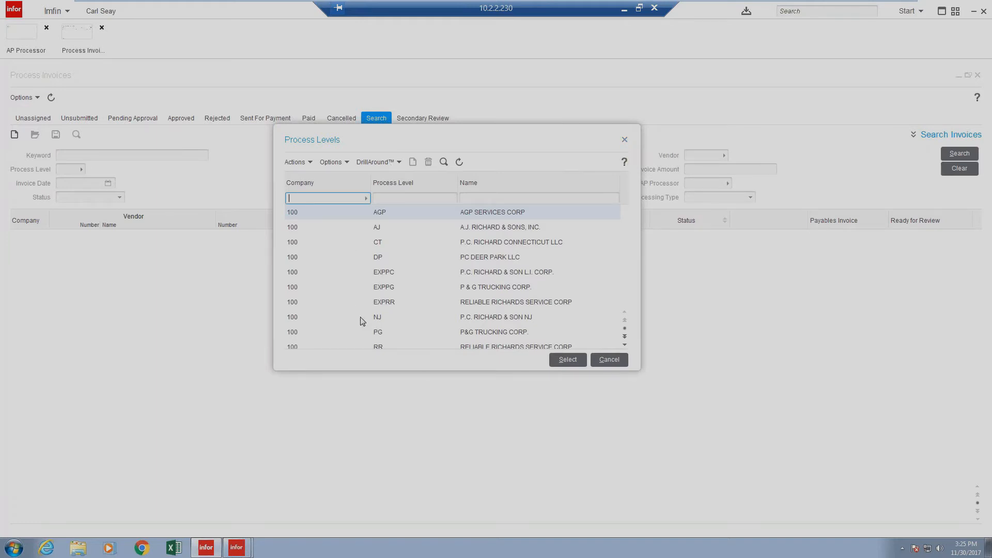
mouse_move(624, 140)
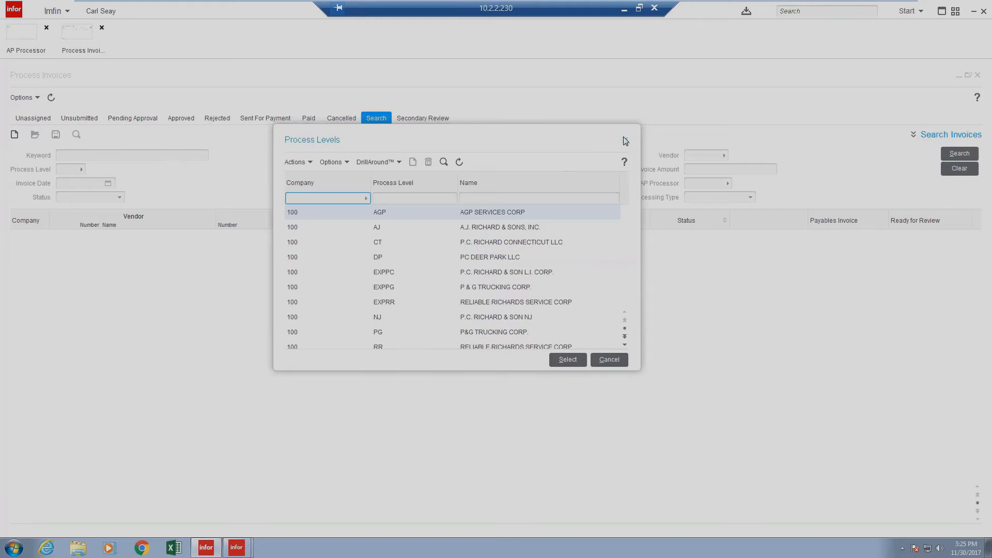
click(608, 360)
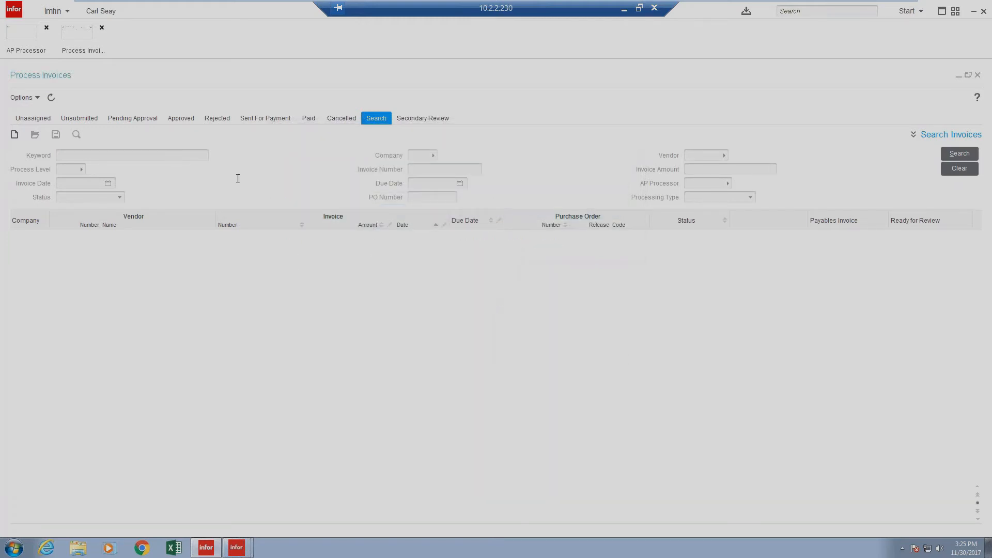
mouse_move(427, 162)
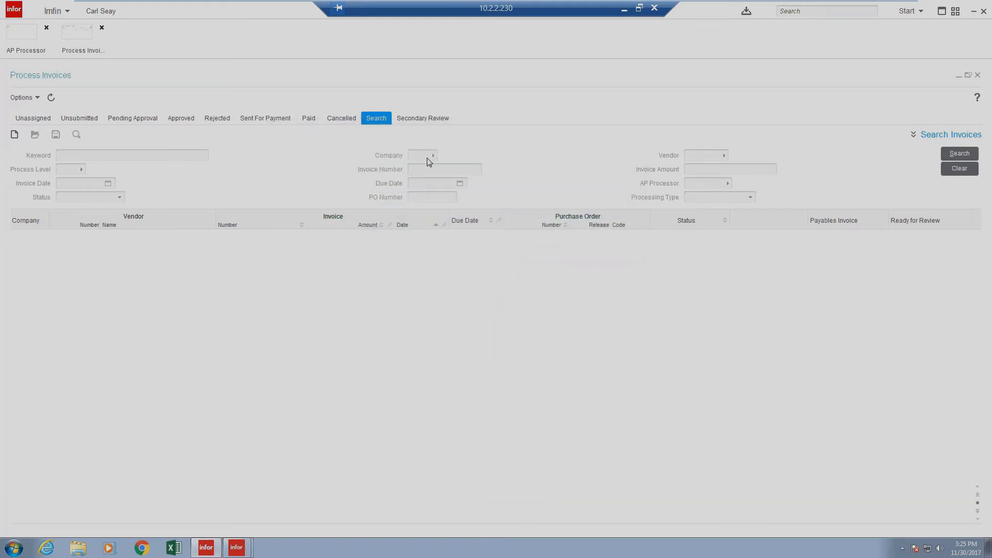
mouse_move(702, 186)
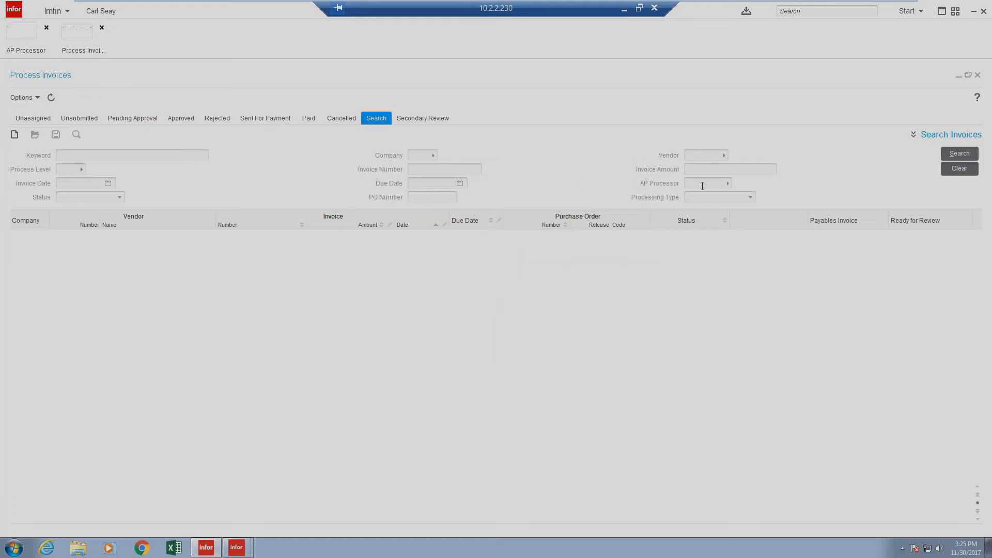
mouse_move(364, 167)
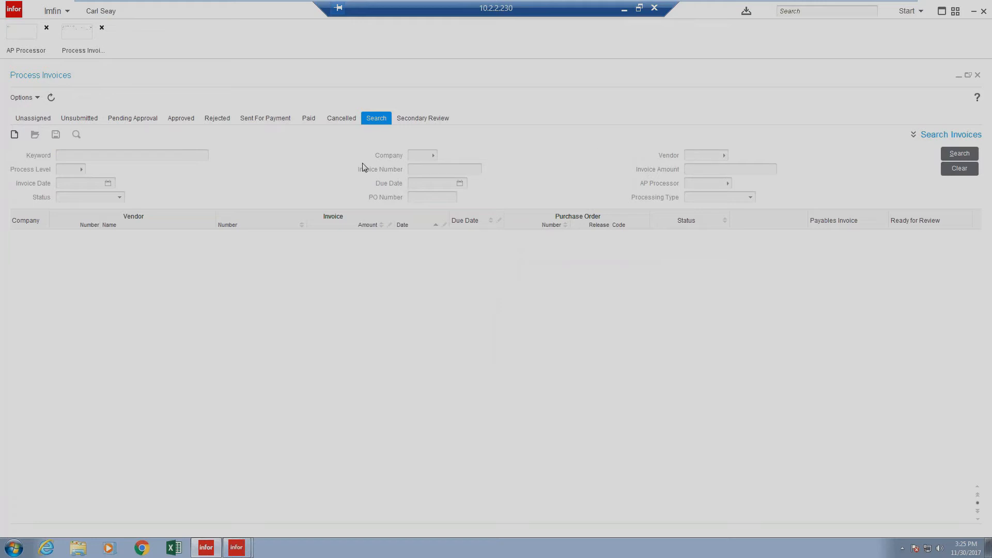
mouse_move(835, 139)
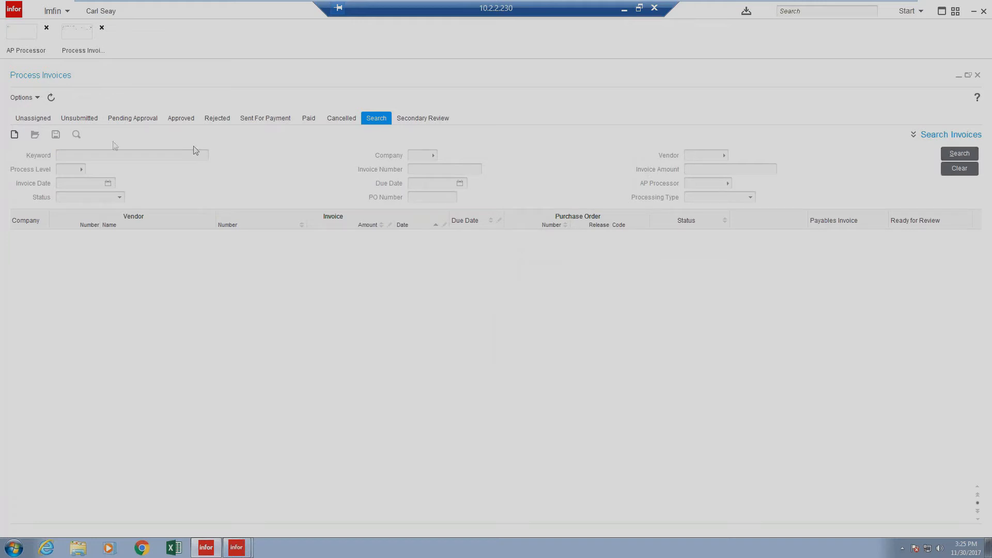
click(419, 155)
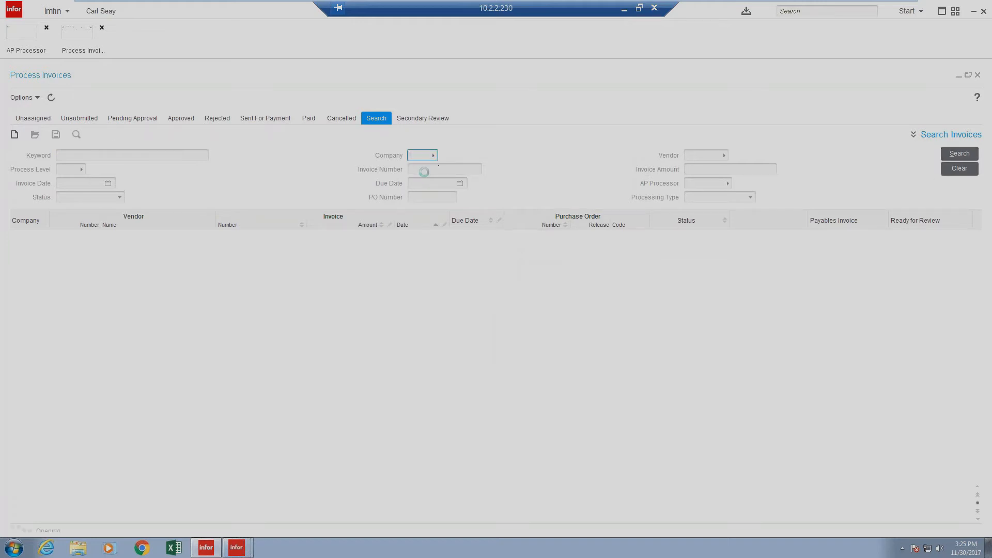
click(433, 155)
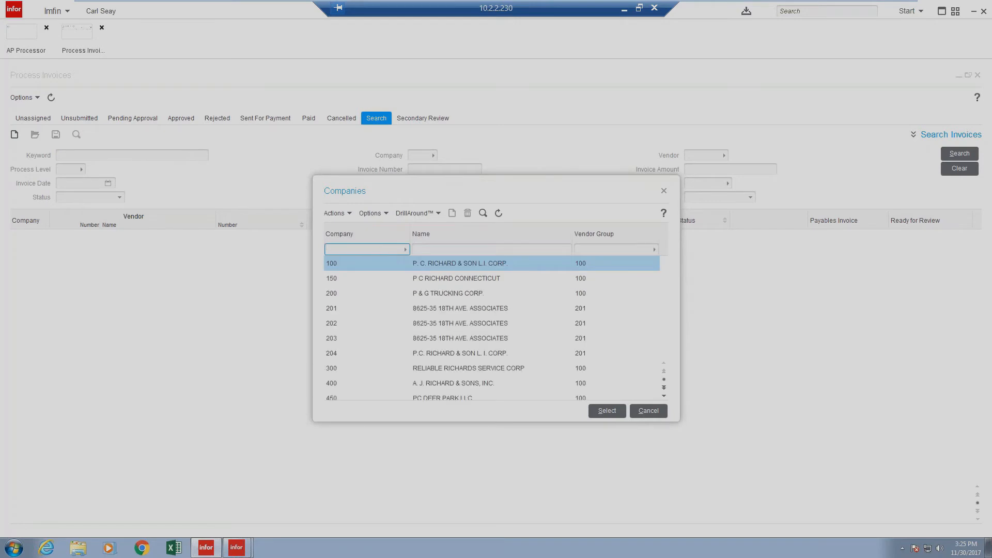
click(606, 411)
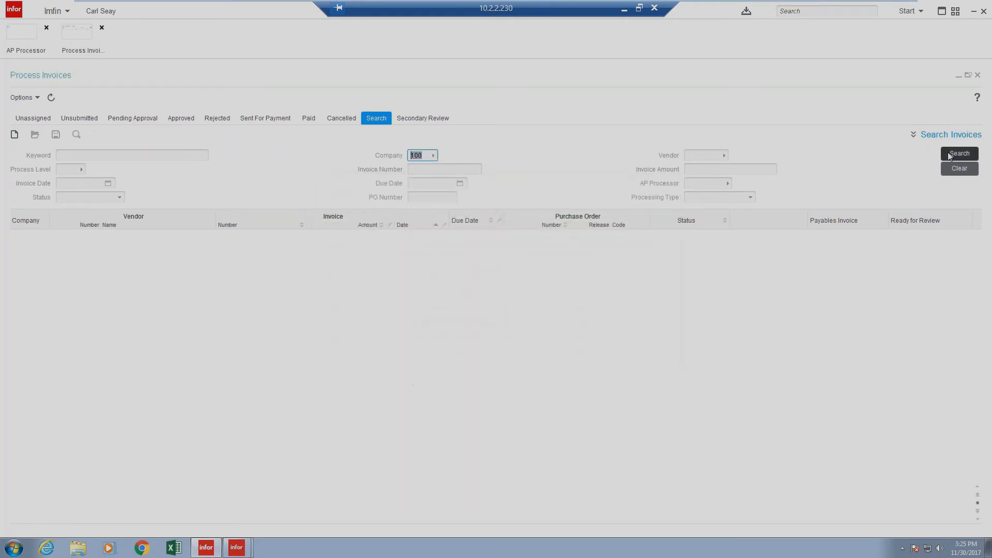
click(958, 153)
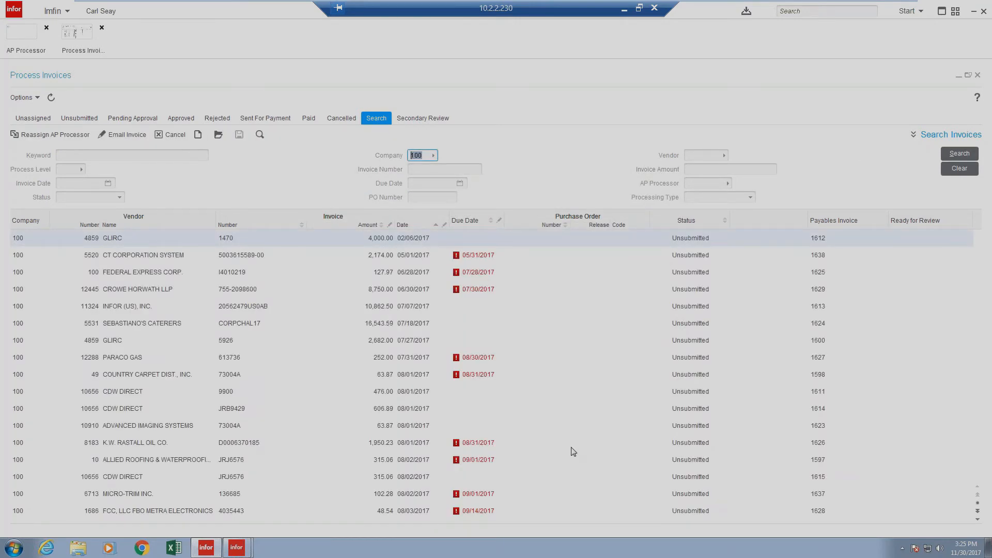
mouse_move(464, 473)
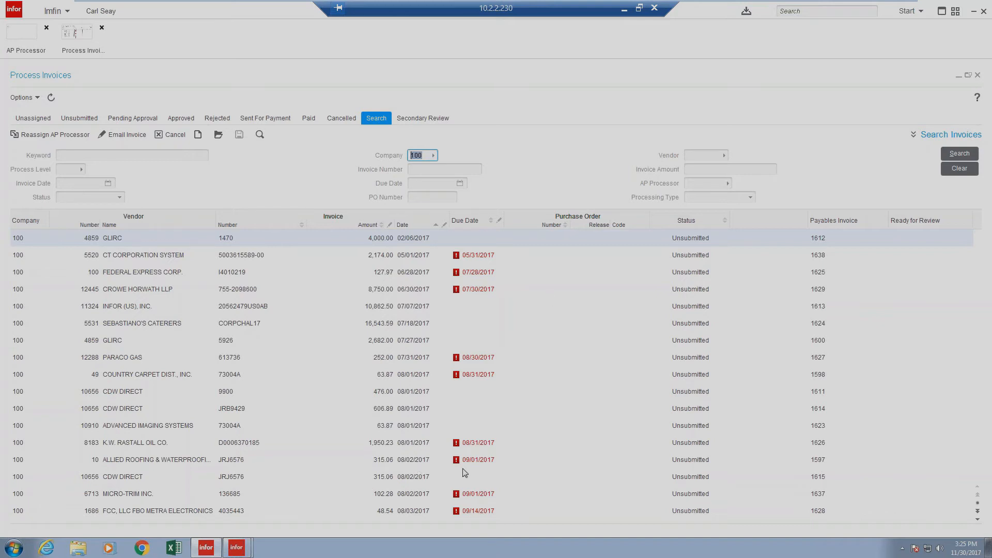
mouse_move(976, 111)
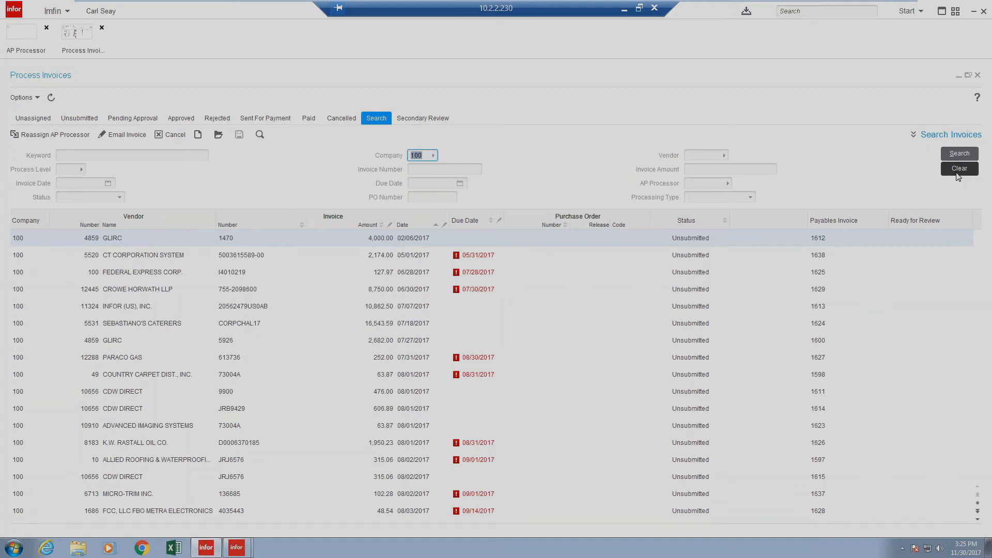
click(959, 168)
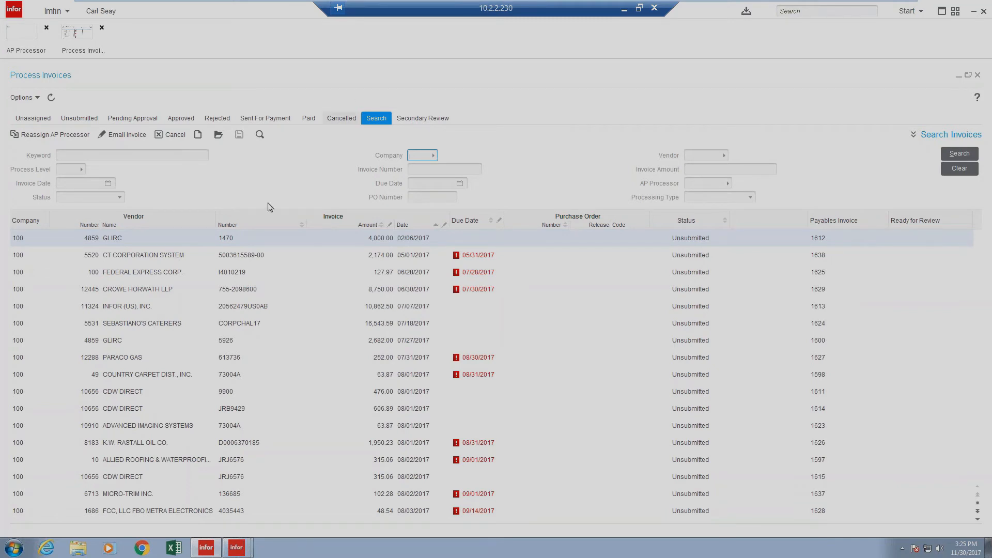
mouse_move(582, 417)
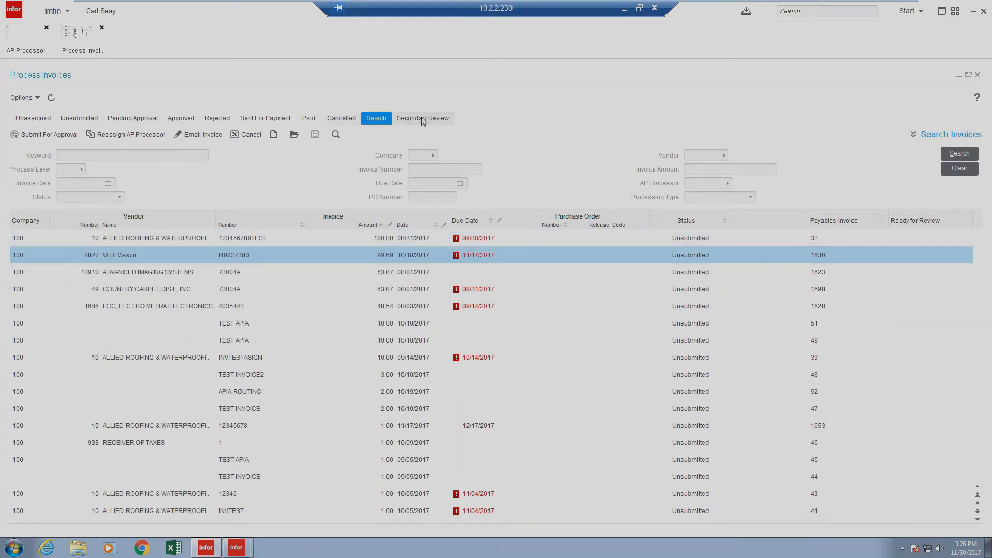
Review the single 1.00 Allied Roofing Secondary Review invoice, then return to Unassigned.
click(422, 118)
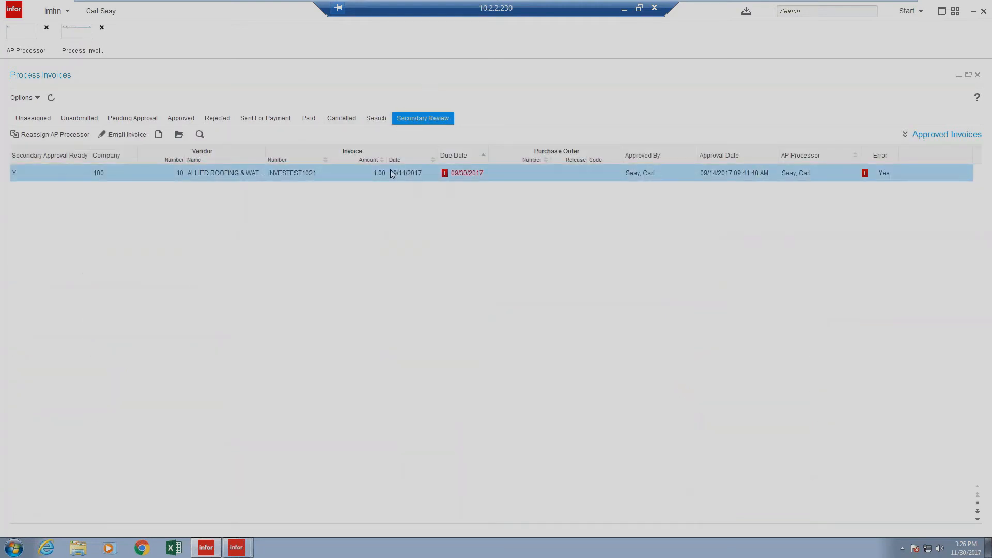
mouse_move(391, 268)
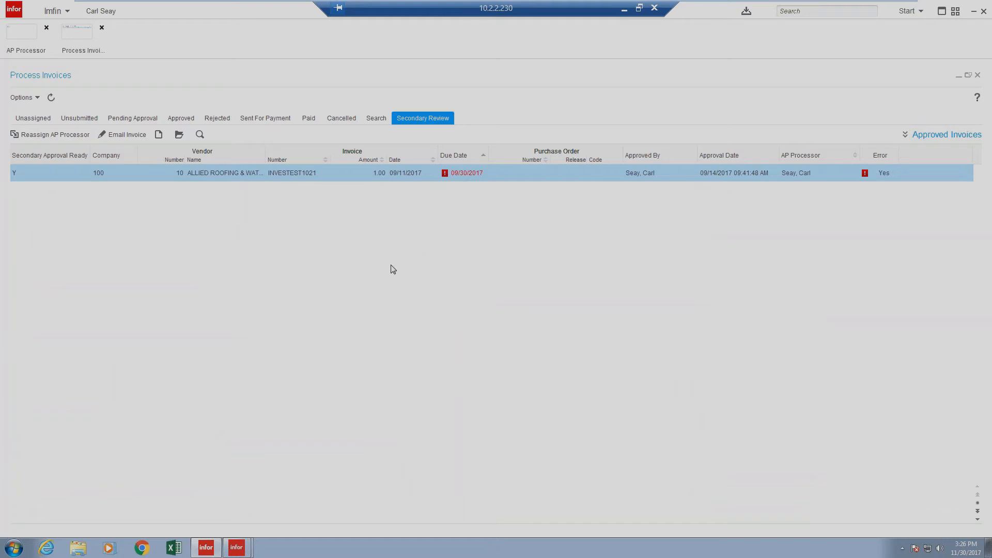
mouse_move(417, 299)
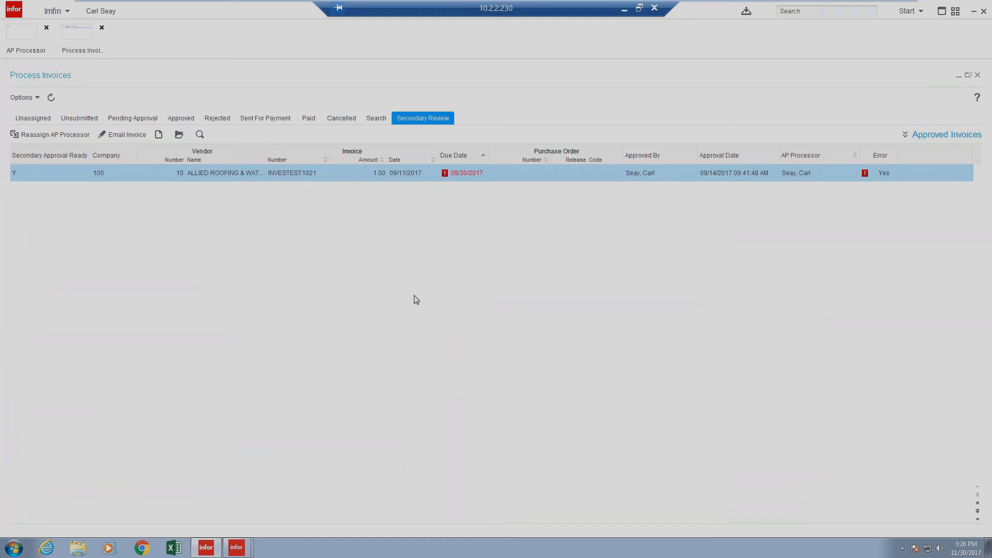
mouse_move(548, 366)
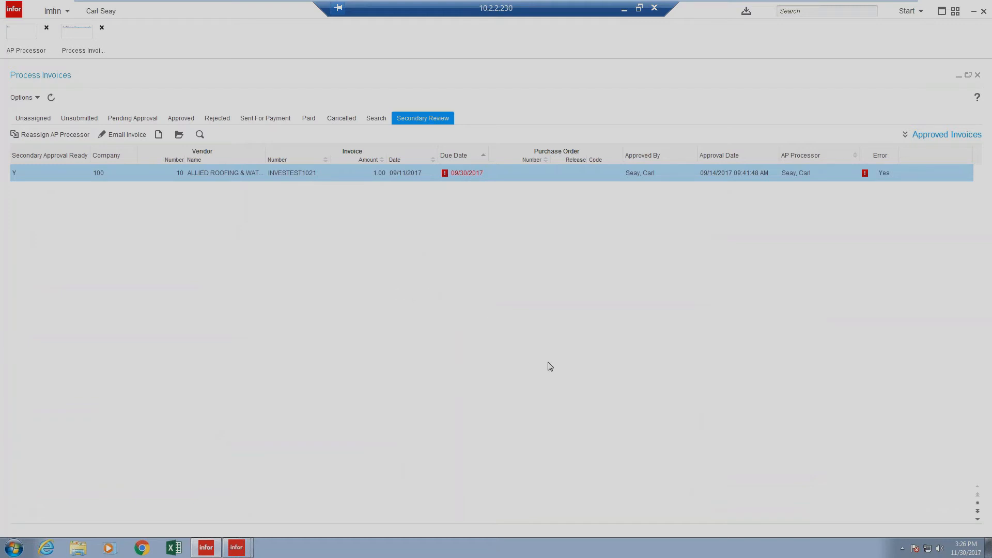
mouse_move(515, 371)
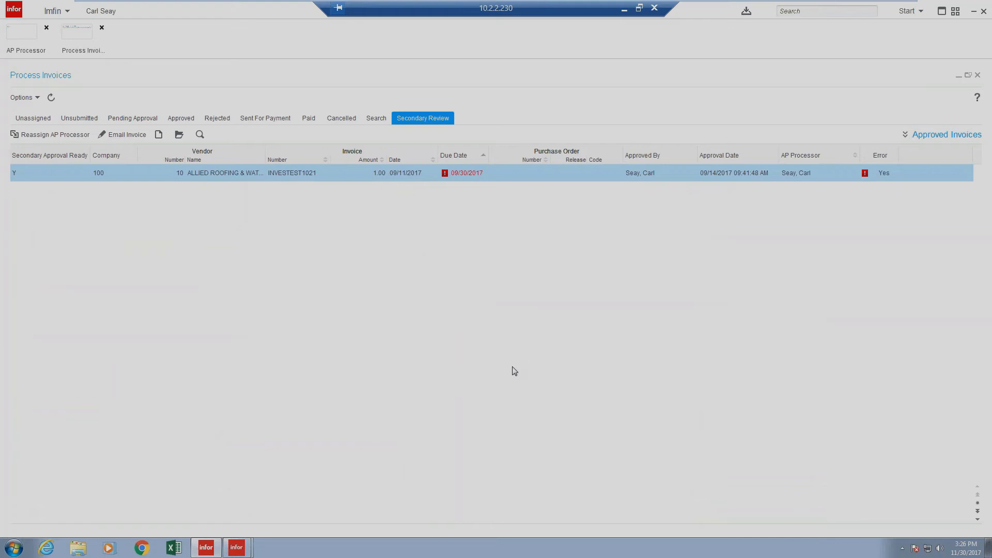
mouse_move(521, 369)
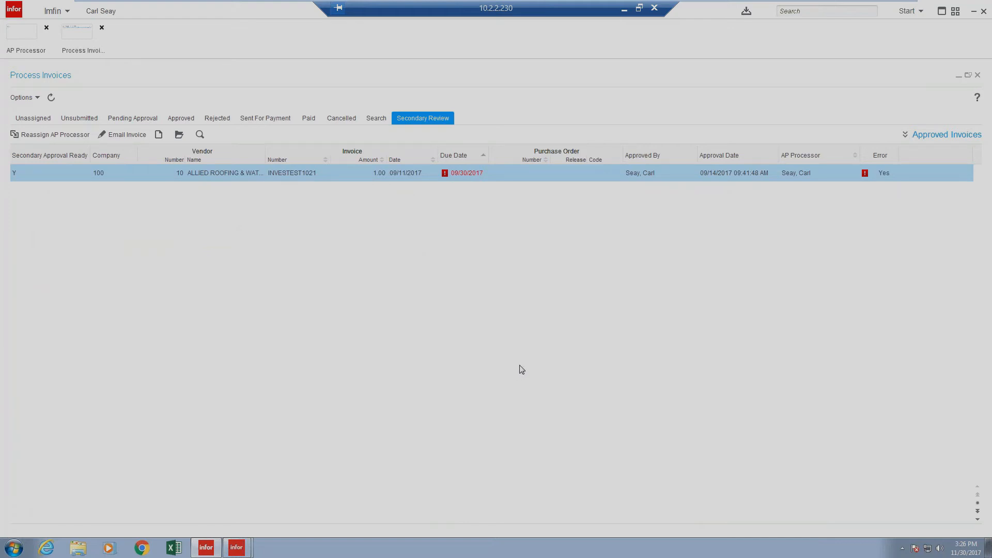
mouse_move(524, 366)
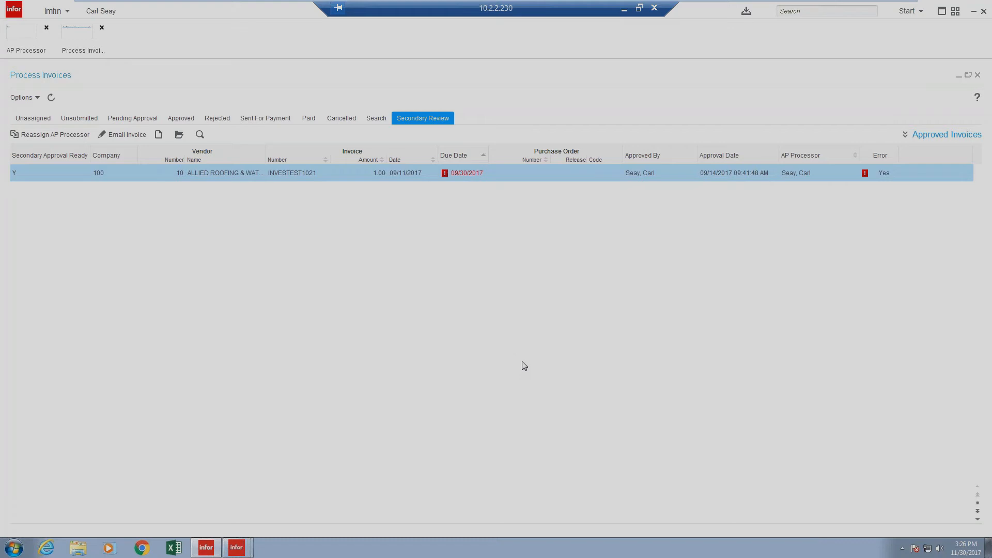
mouse_move(505, 329)
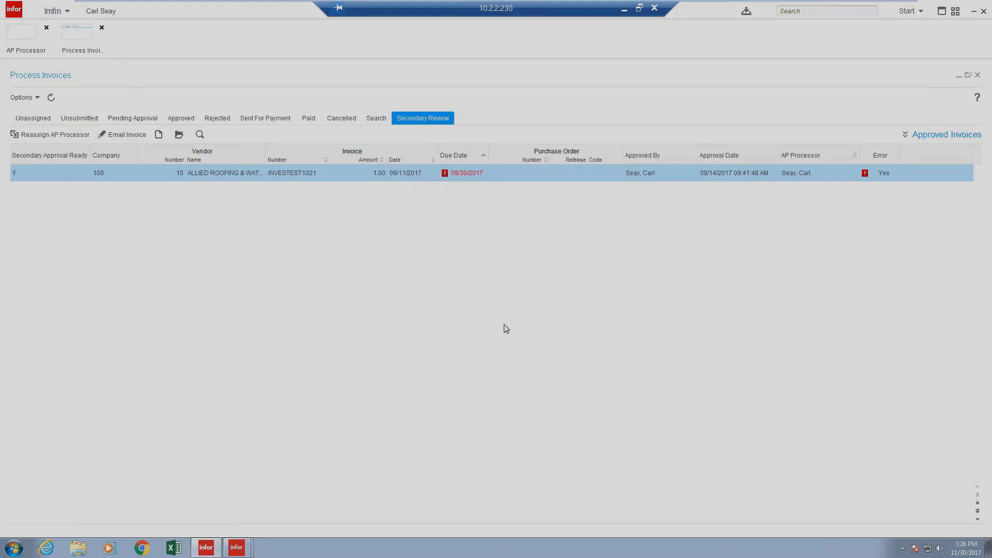
mouse_move(191, 82)
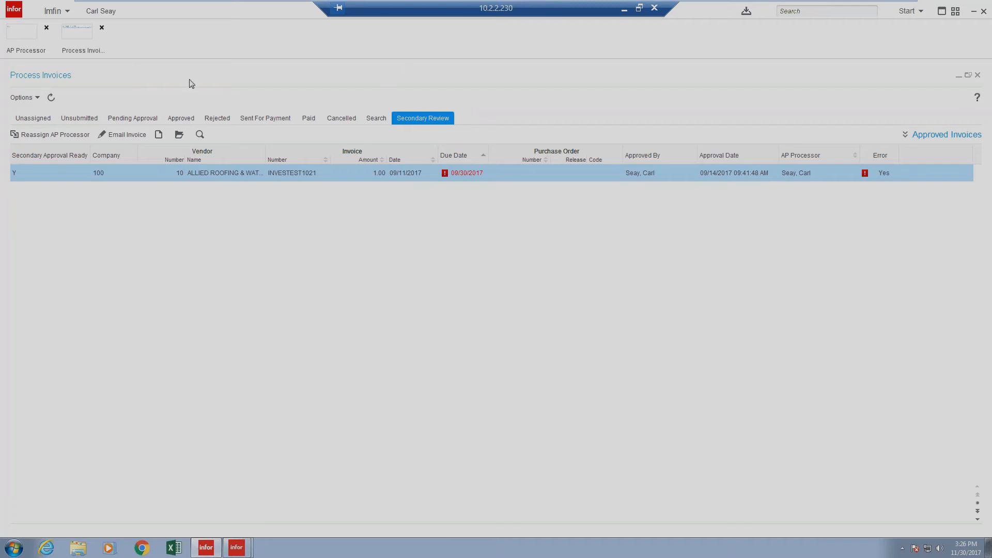
click(32, 118)
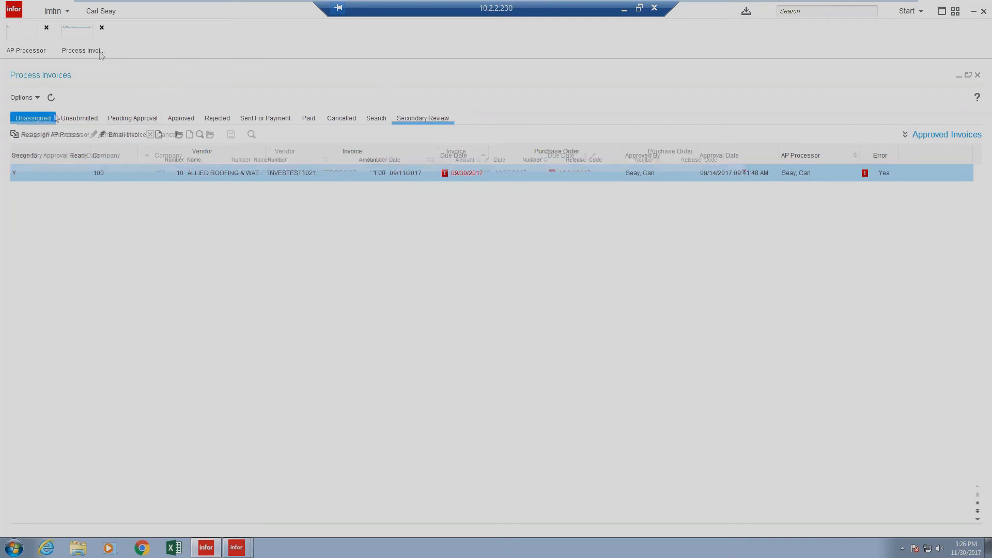
Close the AP Processor pages, enter AP Manager, and preview then close Process Invoices.
click(102, 27)
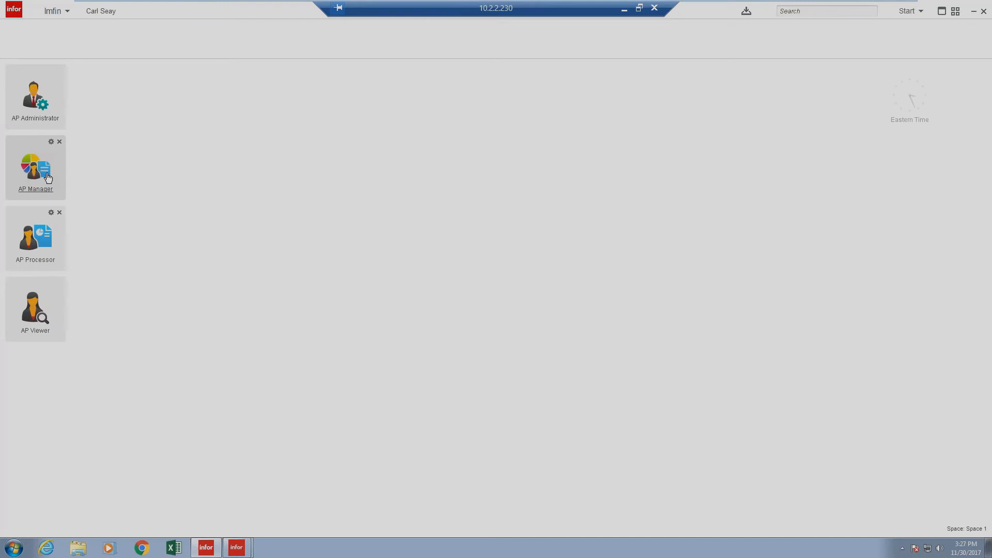
click(35, 167)
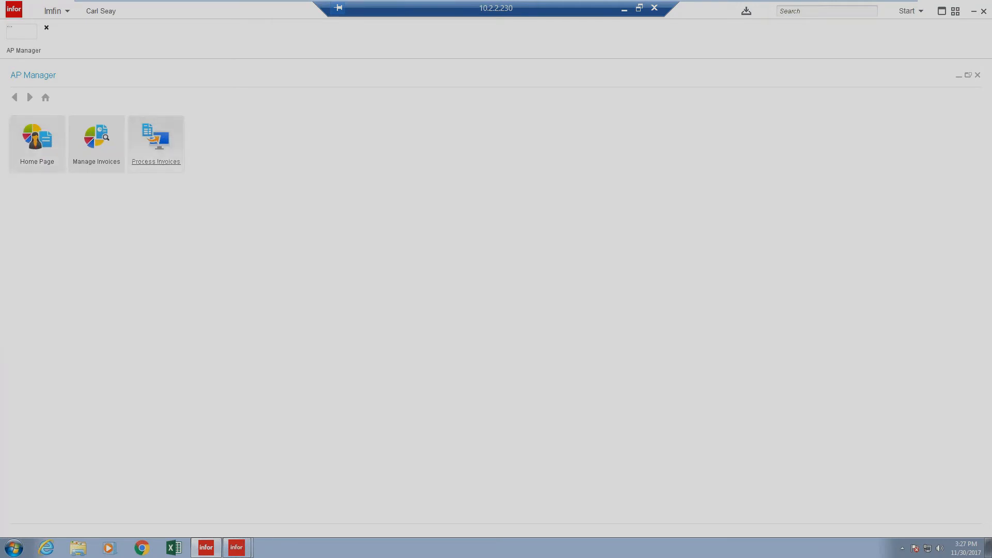
click(156, 139)
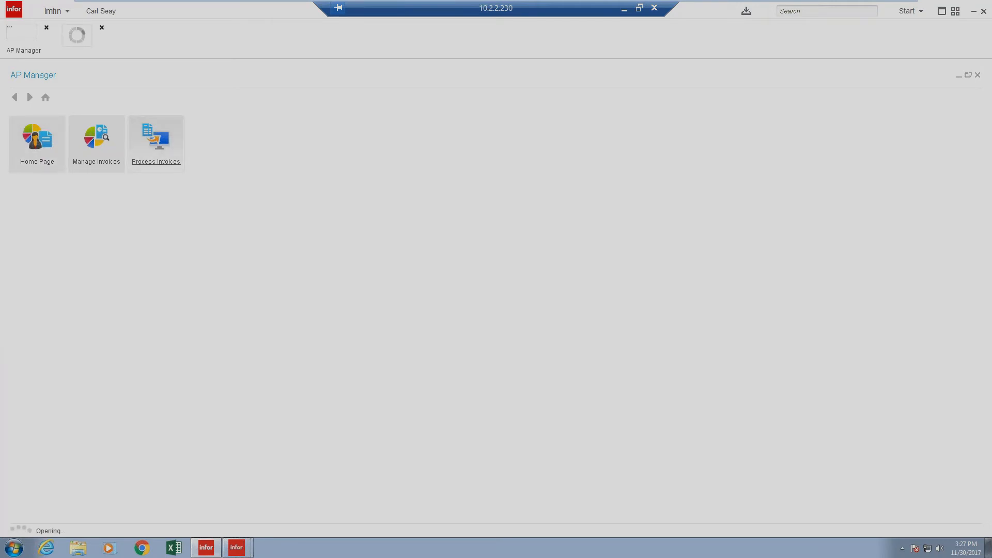
click(156, 139)
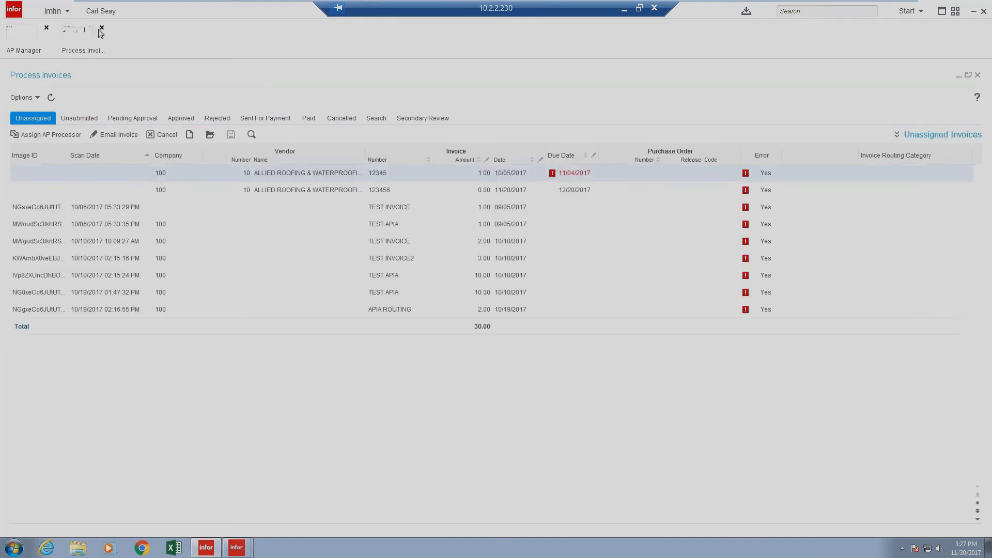
click(100, 30)
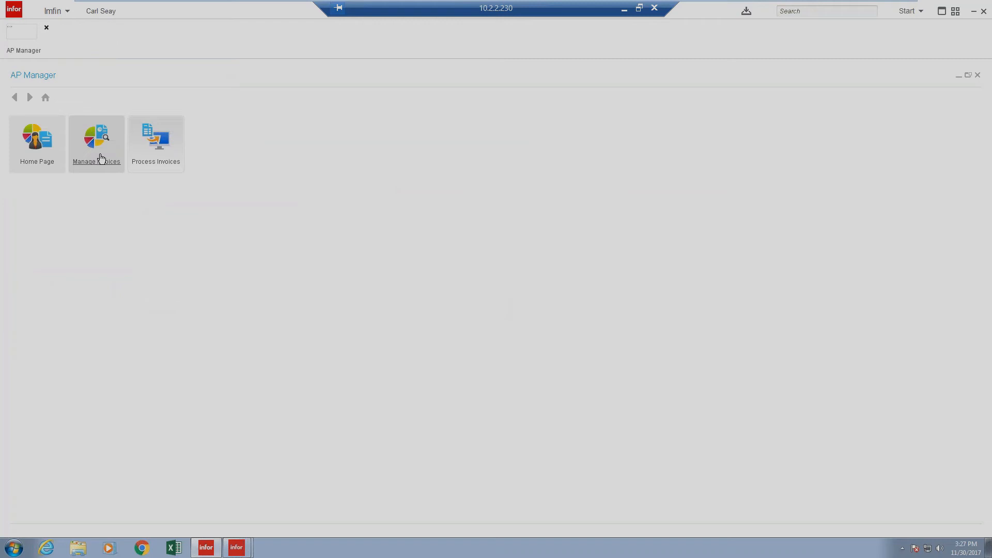
View the Manage Invoices dashboard and its Unsubmitted invoices, then close the AP Manager pages.
click(97, 141)
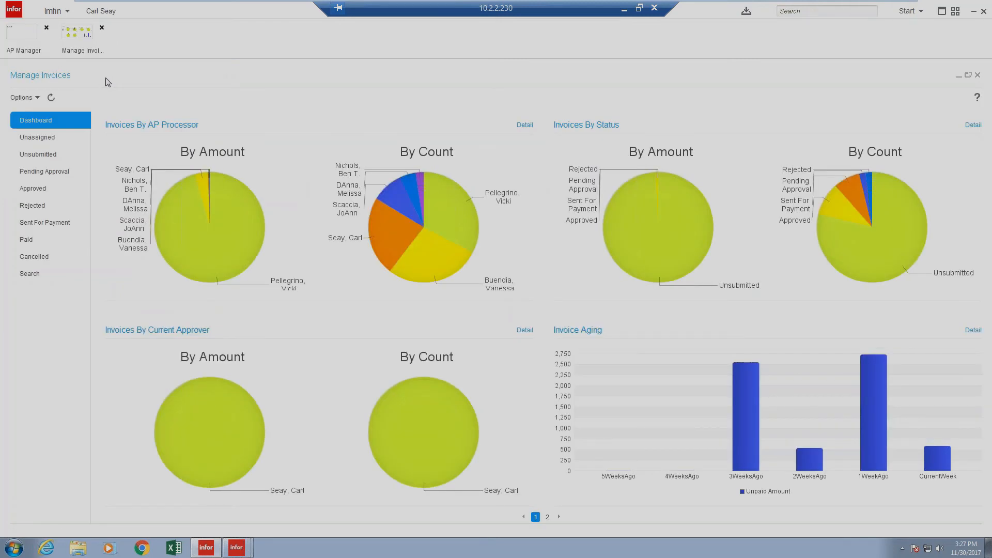
mouse_move(154, 80)
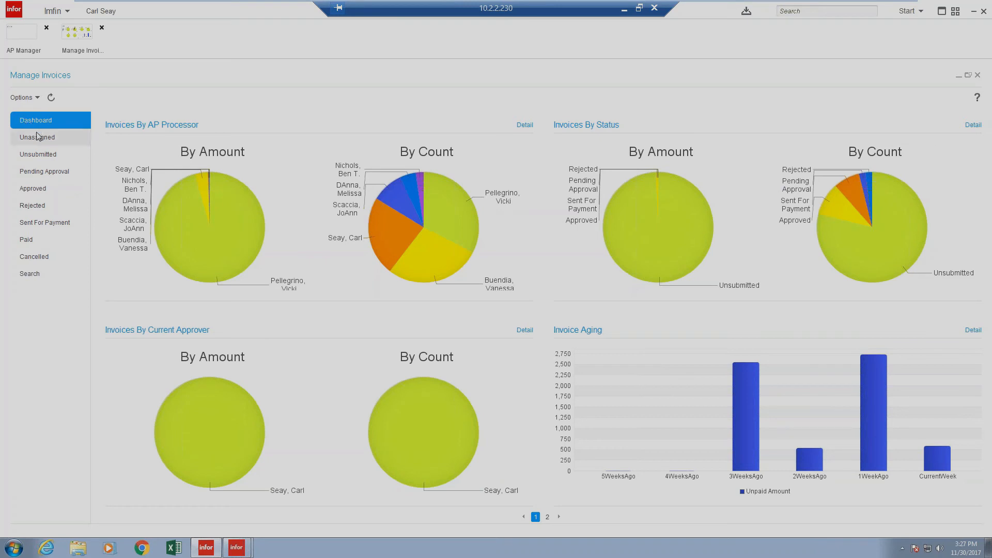
click(38, 154)
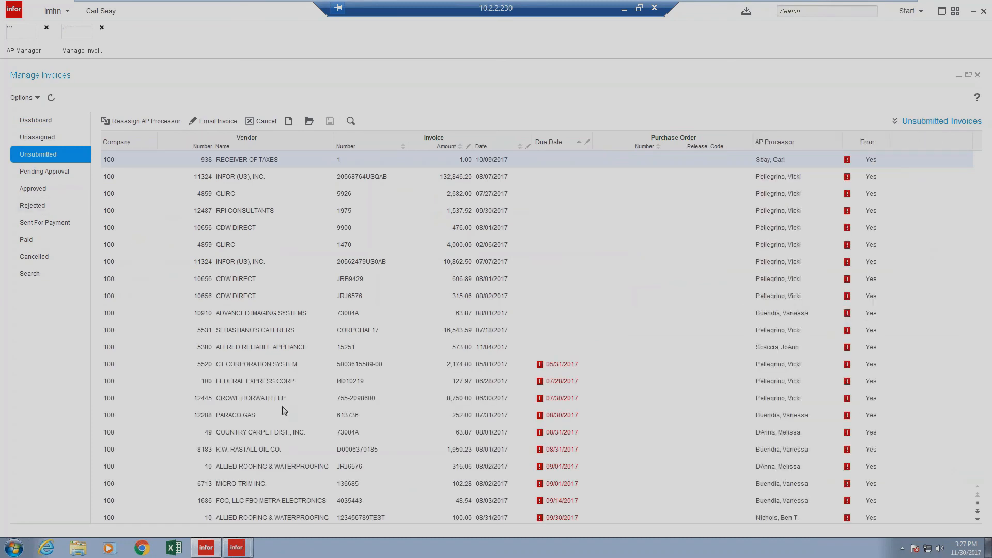
mouse_move(790, 149)
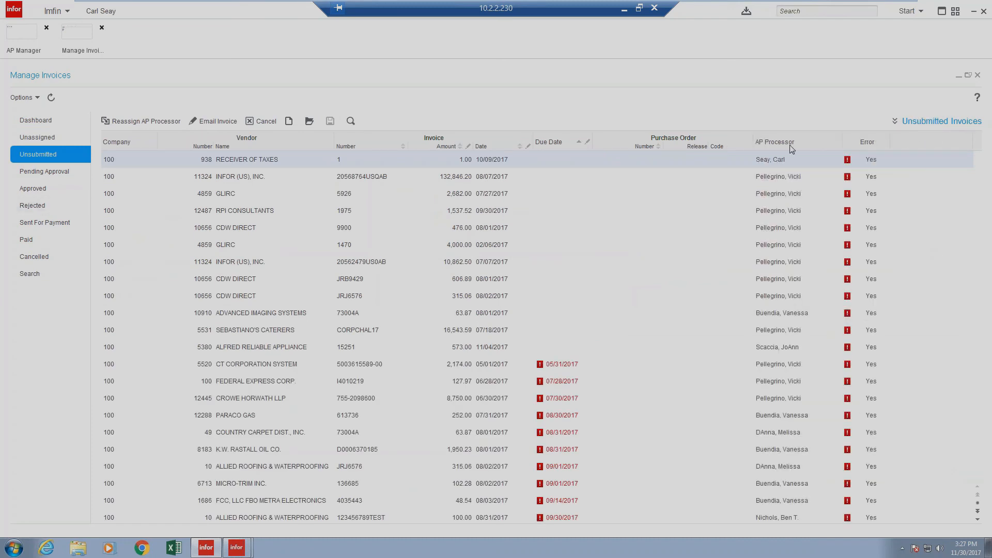
mouse_move(752, 280)
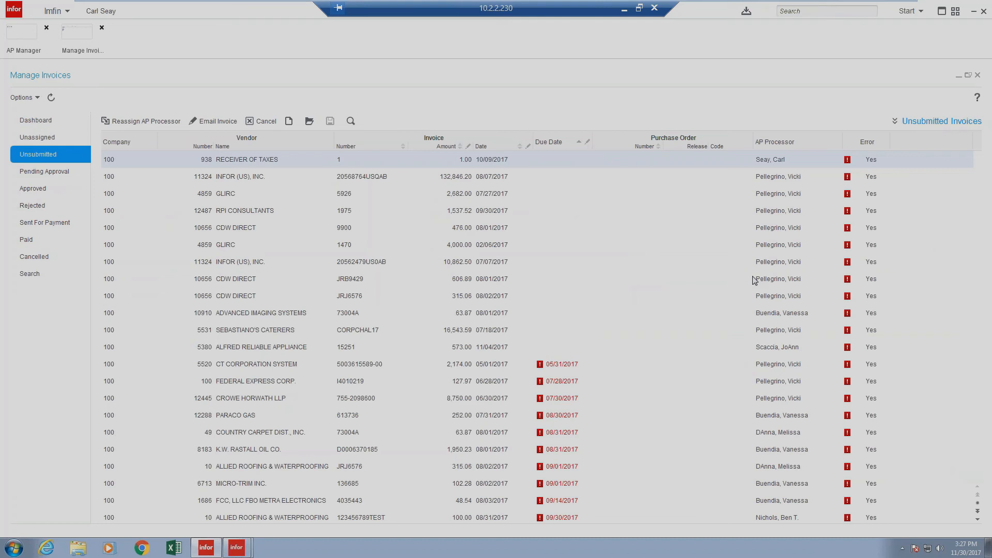
click(23, 40)
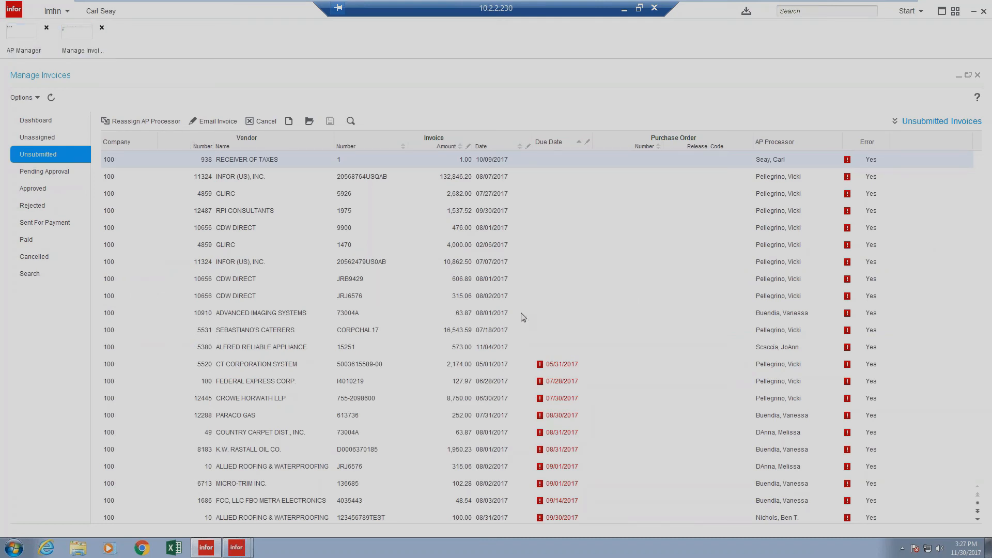
mouse_move(601, 229)
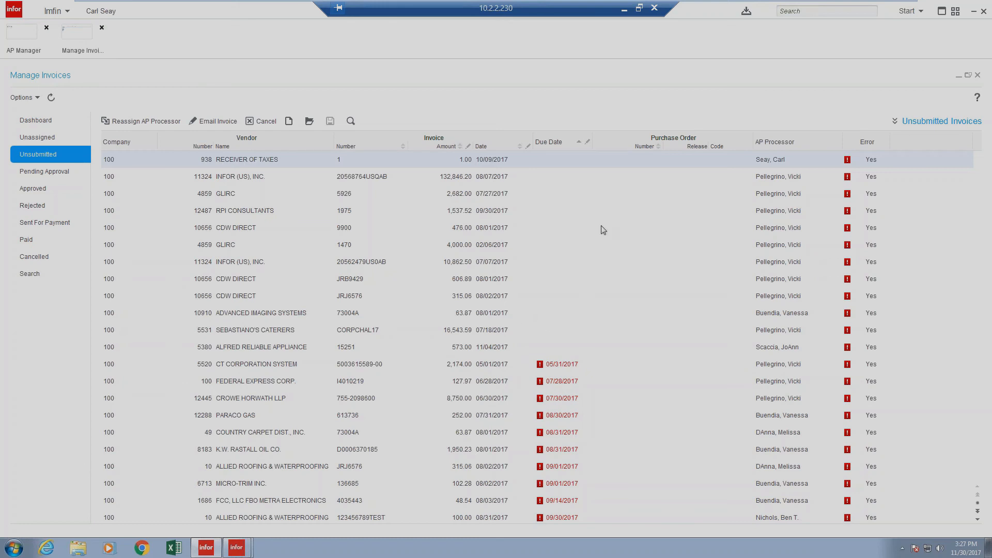
mouse_move(198, 57)
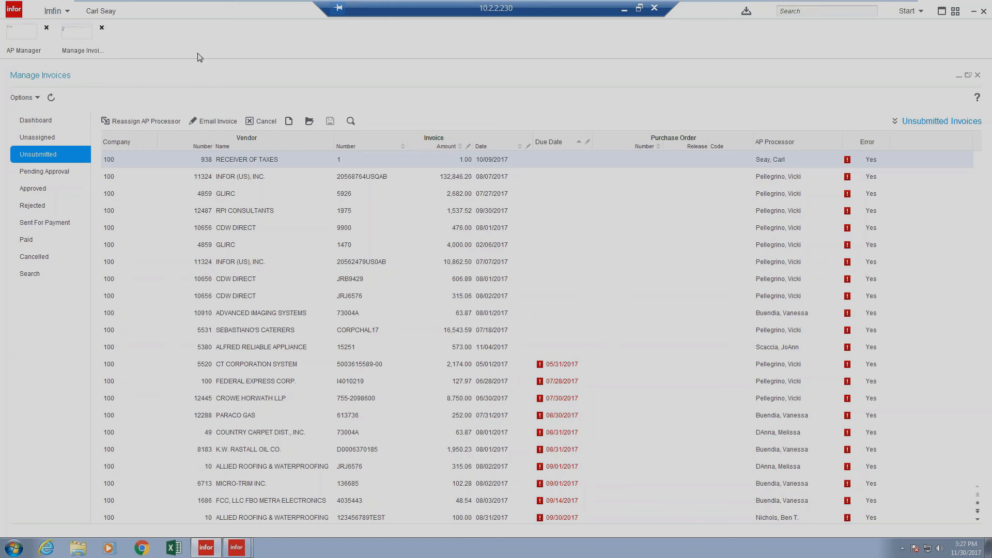
click(76, 31)
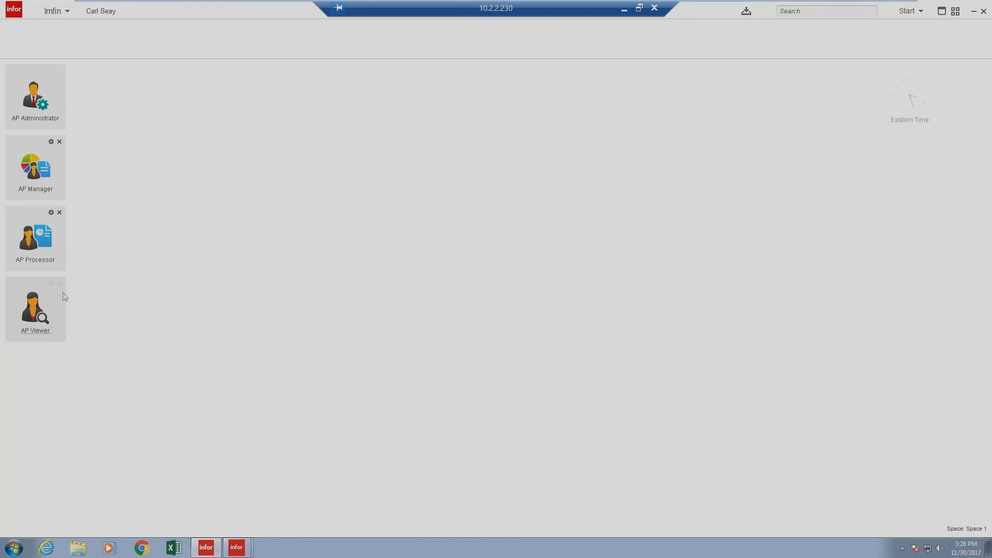
Open the AP Viewer role's View Invoices dashboard charting invoices by processor, status, approver, aging.
click(35, 309)
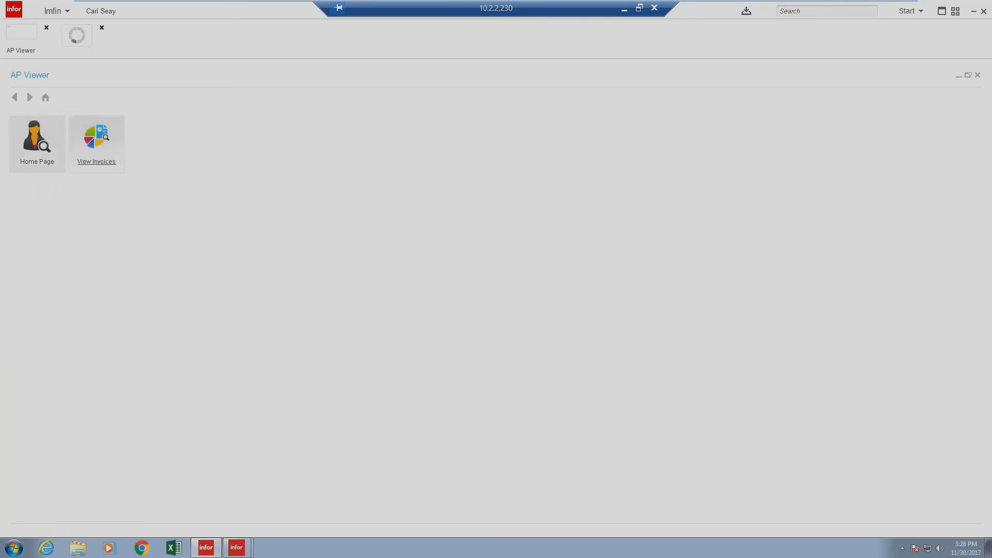
click(97, 137)
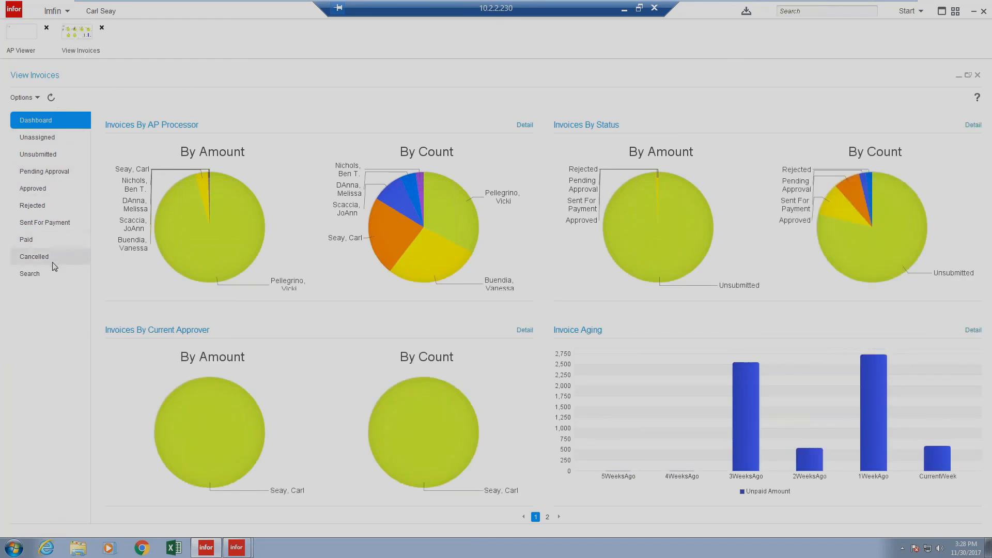
mouse_move(855, 333)
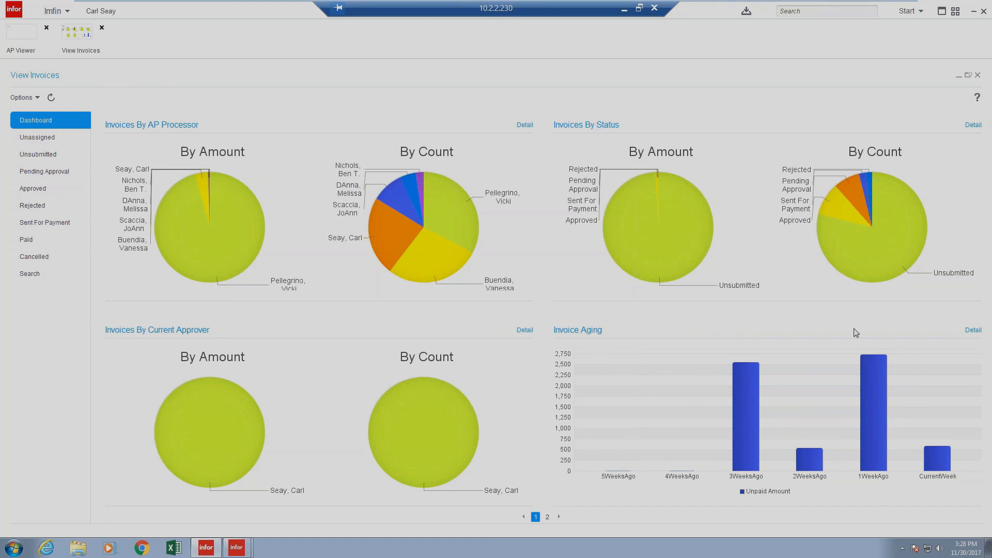